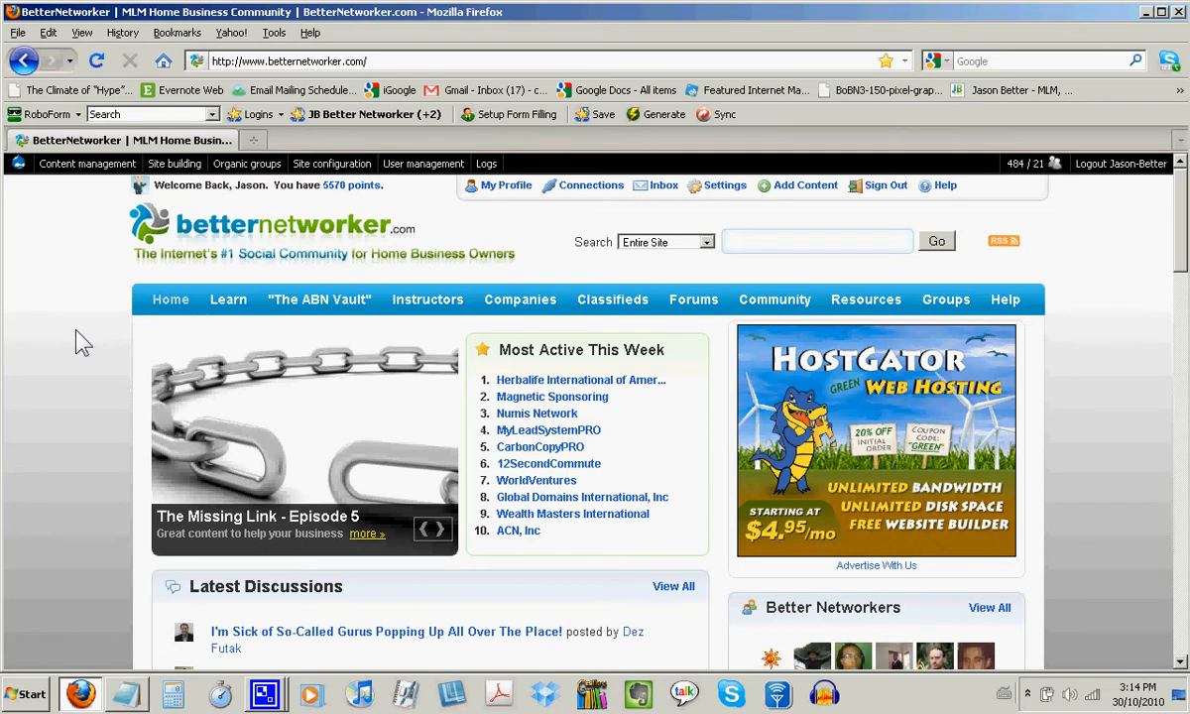
# - Go from the BetterNetworker community home page to the Forums page
pyautogui.click(441, 528)
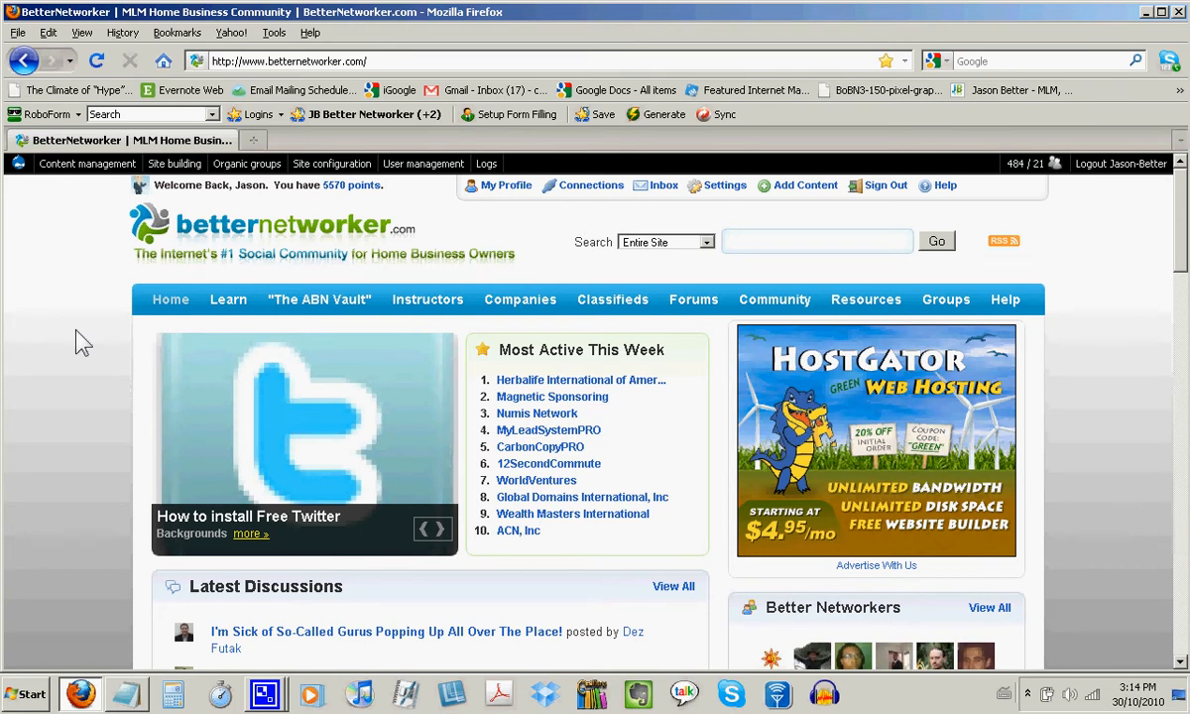
pyautogui.click(439, 528)
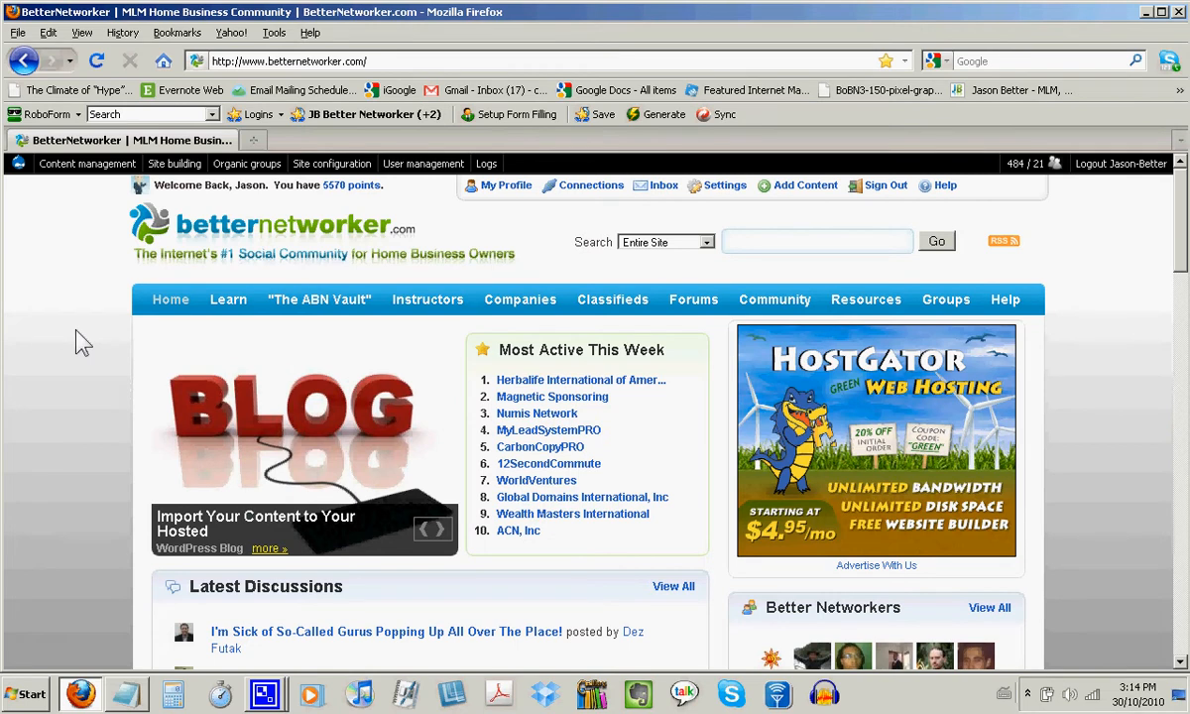
pyautogui.click(445, 528)
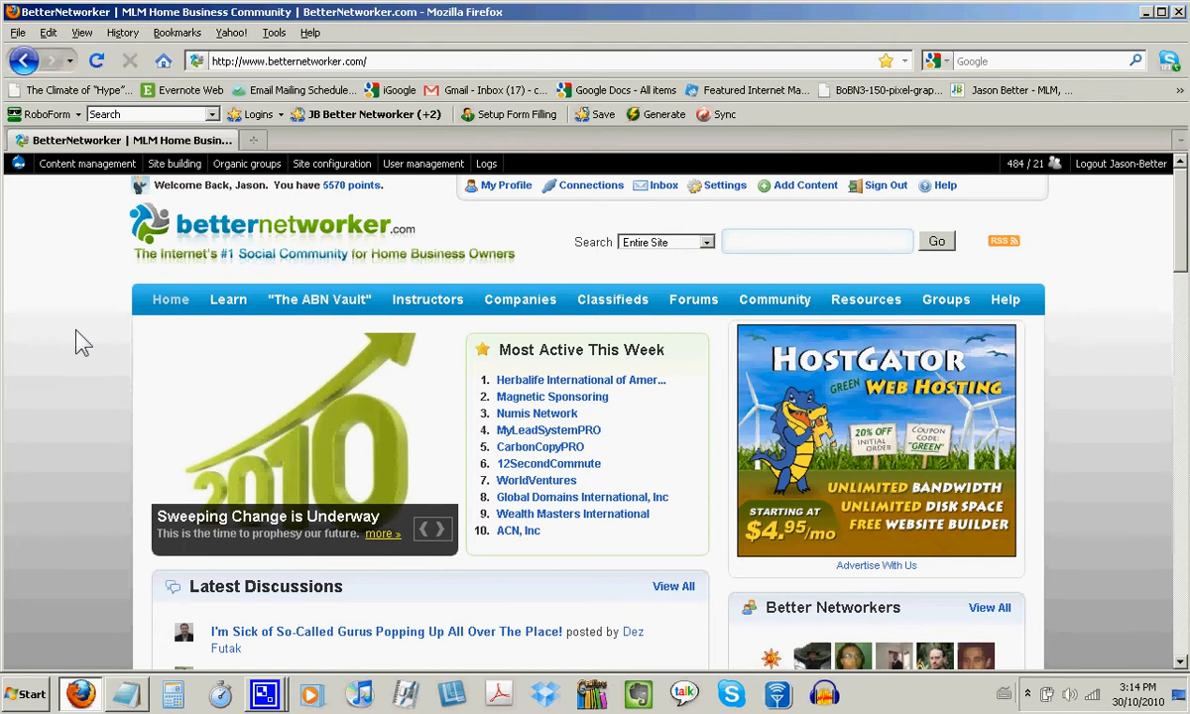
pyautogui.click(441, 528)
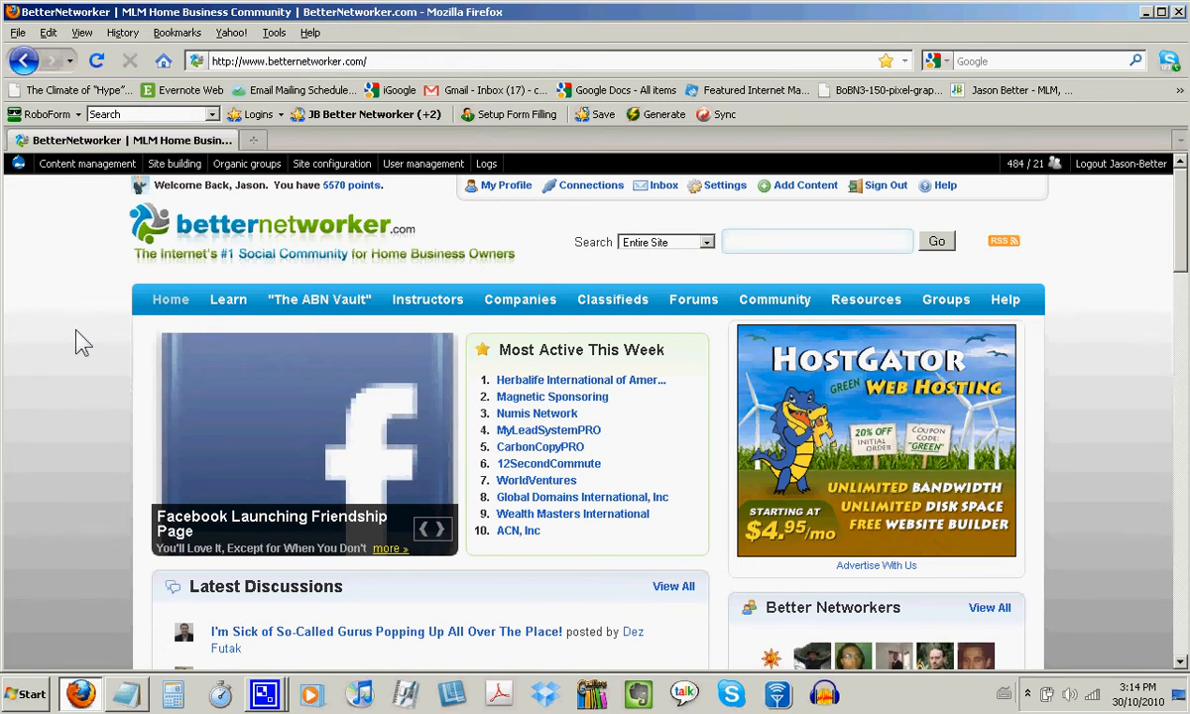
pyautogui.click(440, 528)
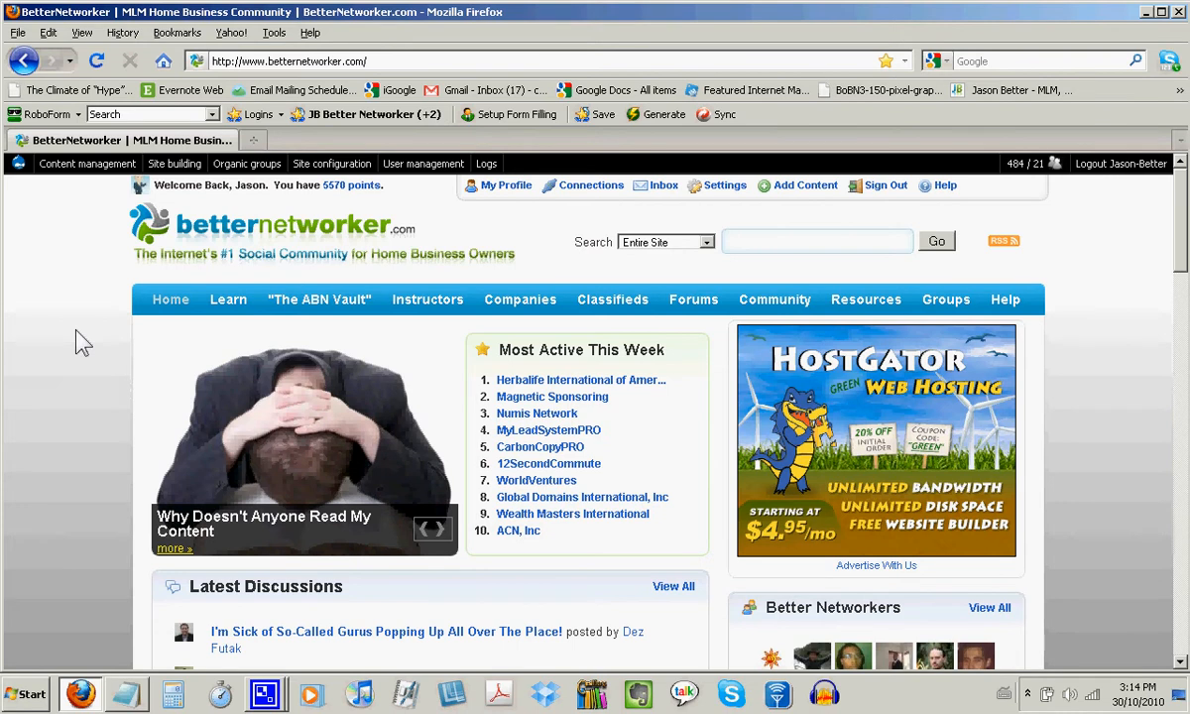
pyautogui.click(441, 528)
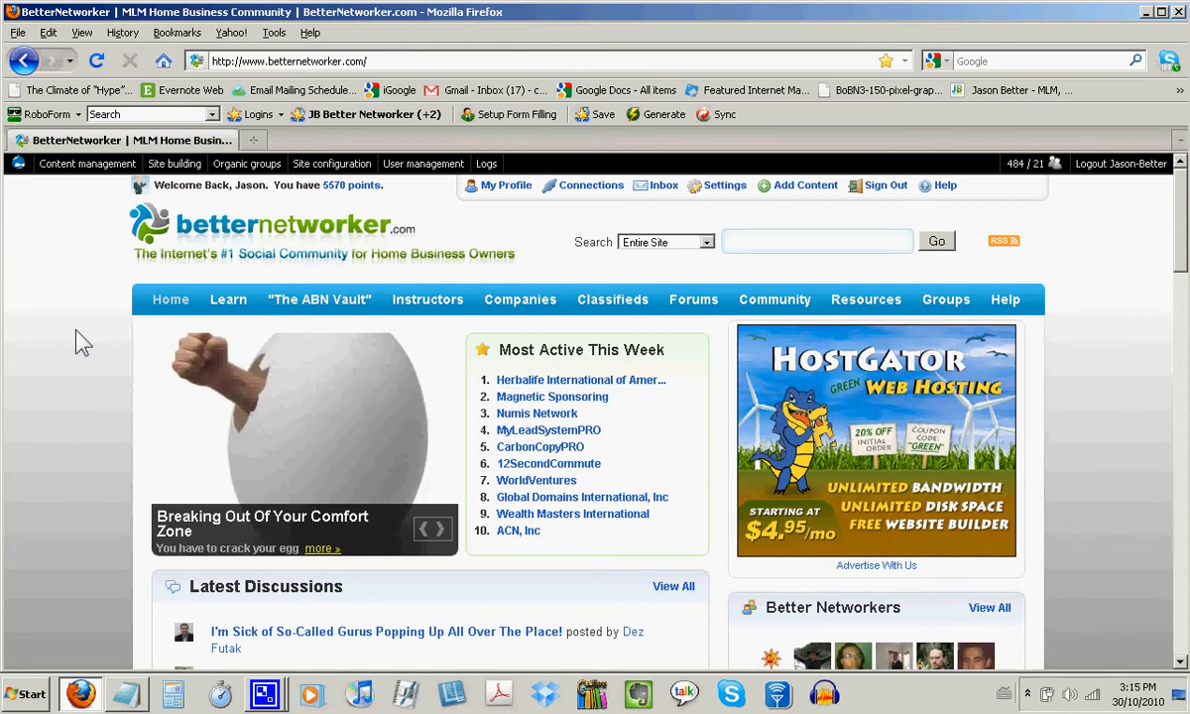
pyautogui.click(440, 528)
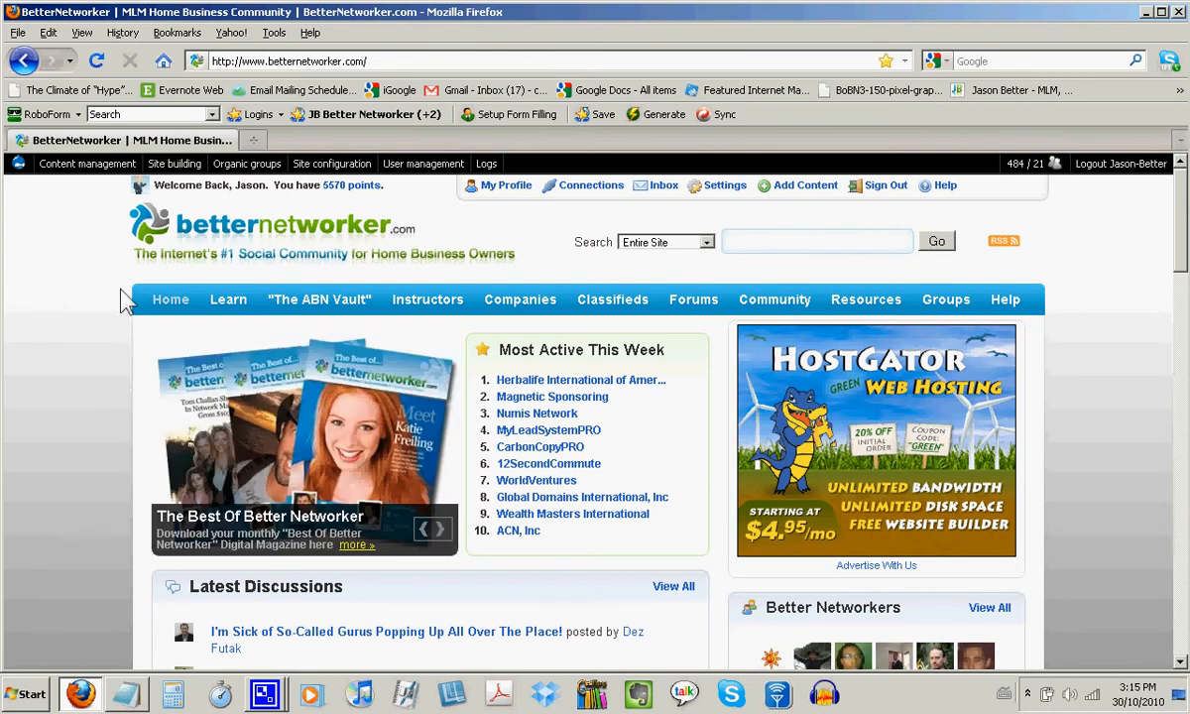
pyautogui.moveTo(289, 204)
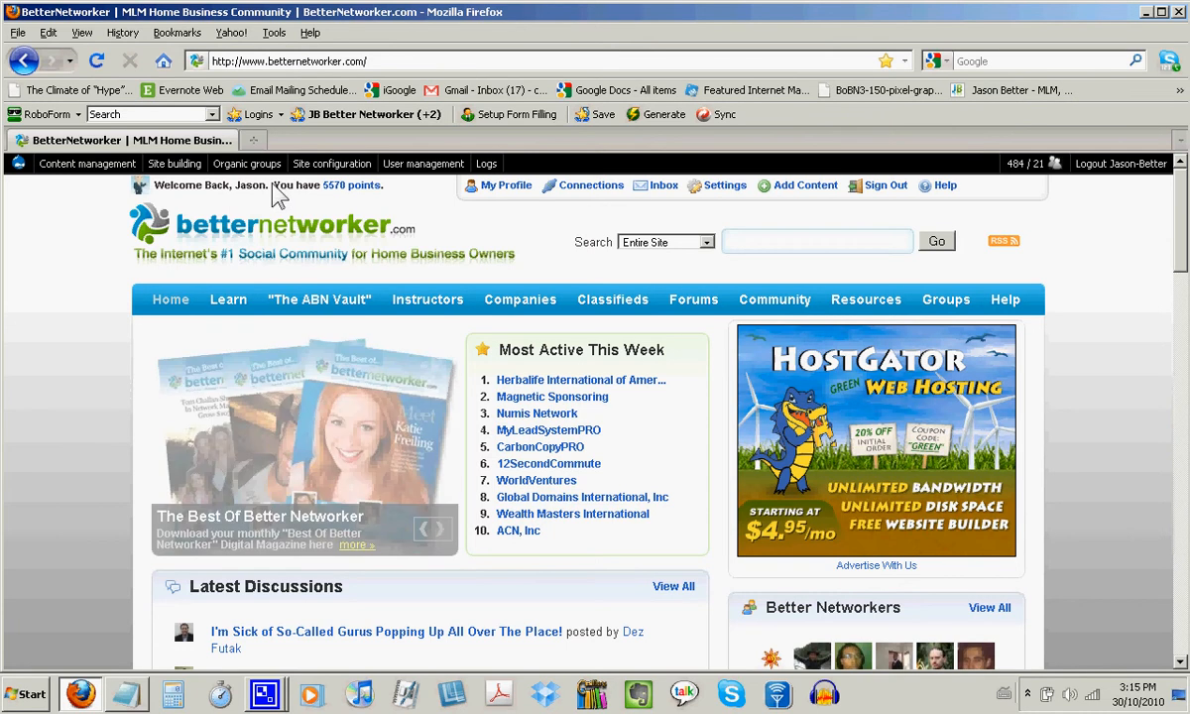
pyautogui.click(331, 163)
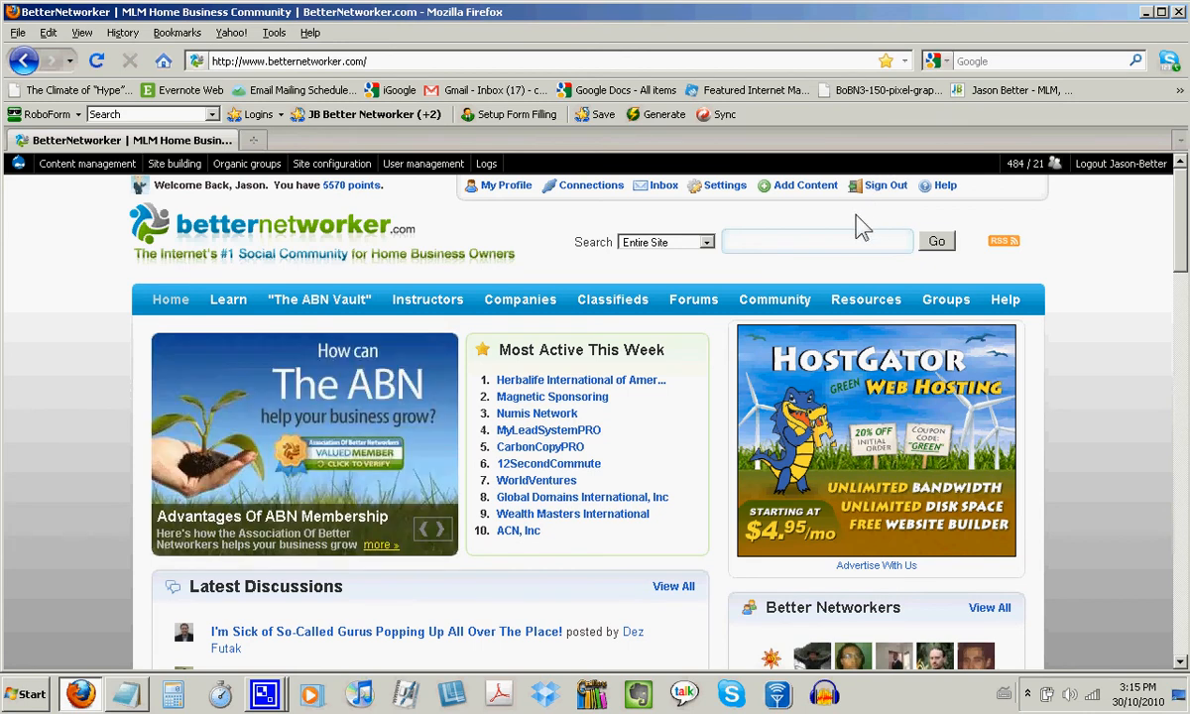
pyautogui.moveTo(694, 306)
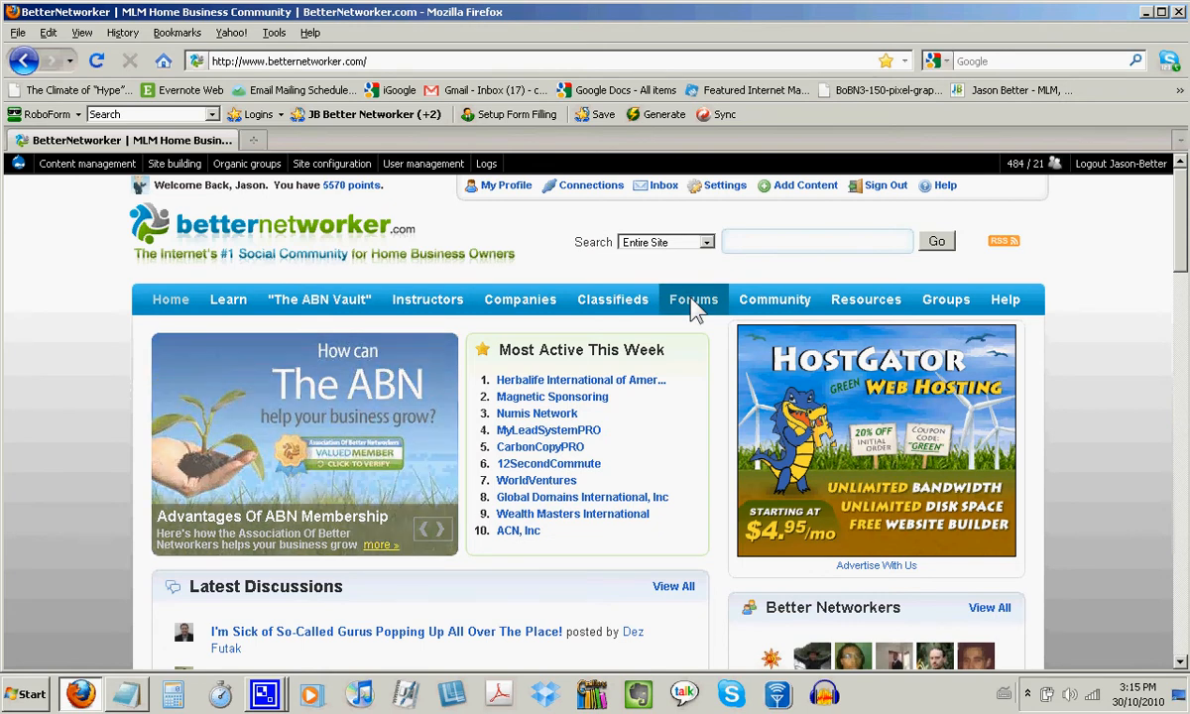
pyautogui.click(694, 298)
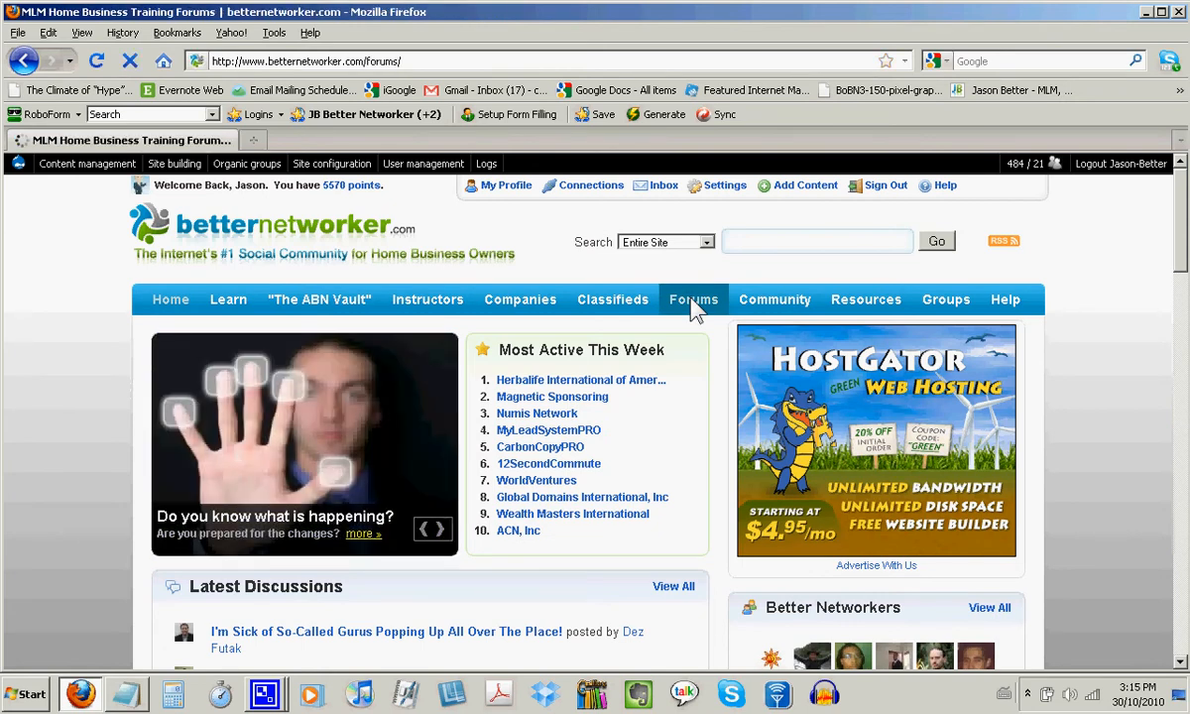
# - Go to the User Control Panel from the Forums board index
pyautogui.click(694, 298)
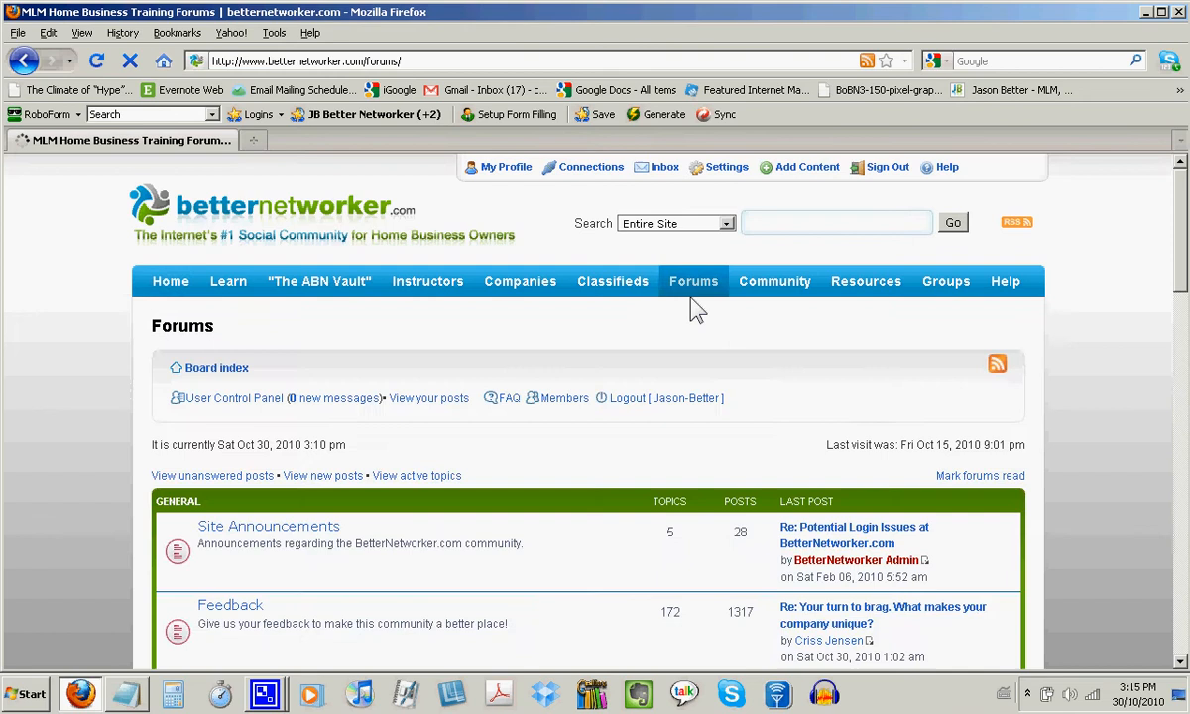
pyautogui.click(674, 222)
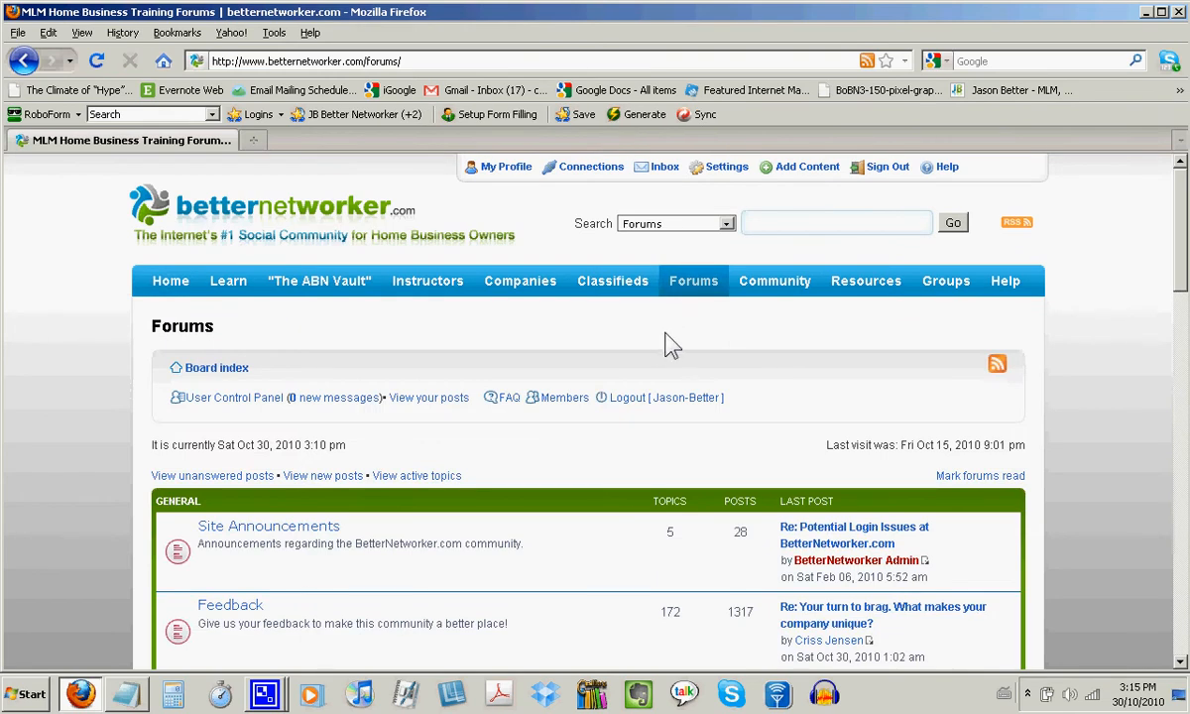
pyautogui.moveTo(649, 440)
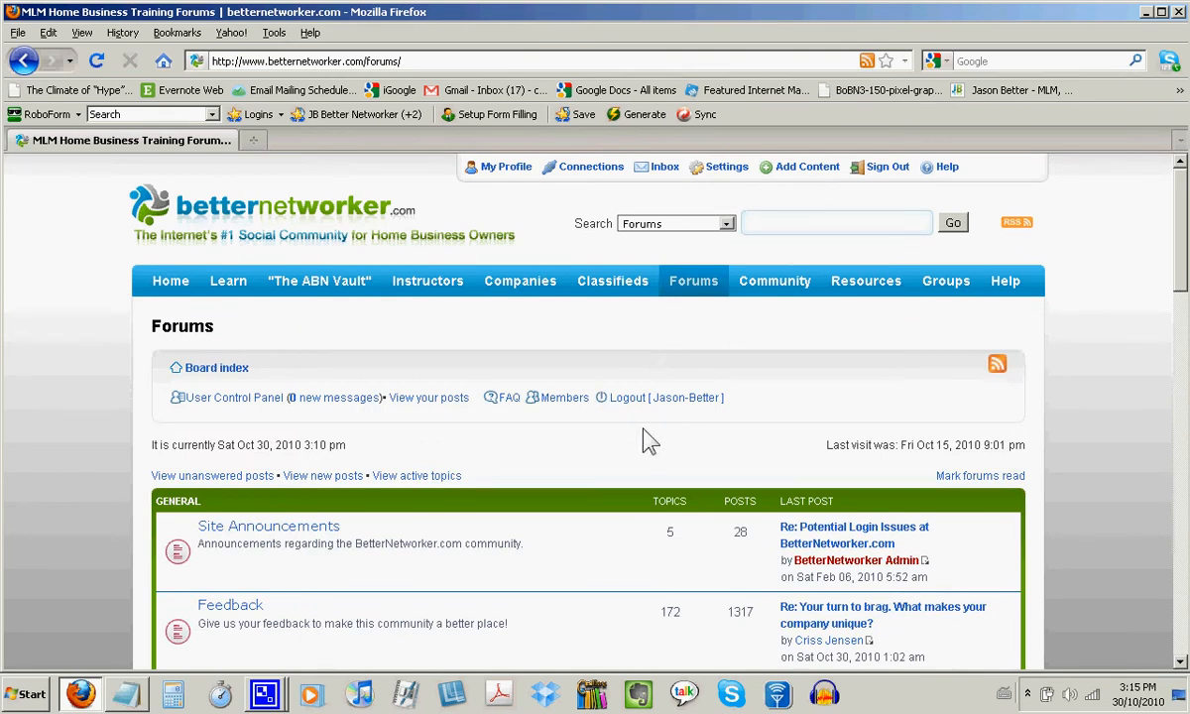
pyautogui.moveTo(452, 436)
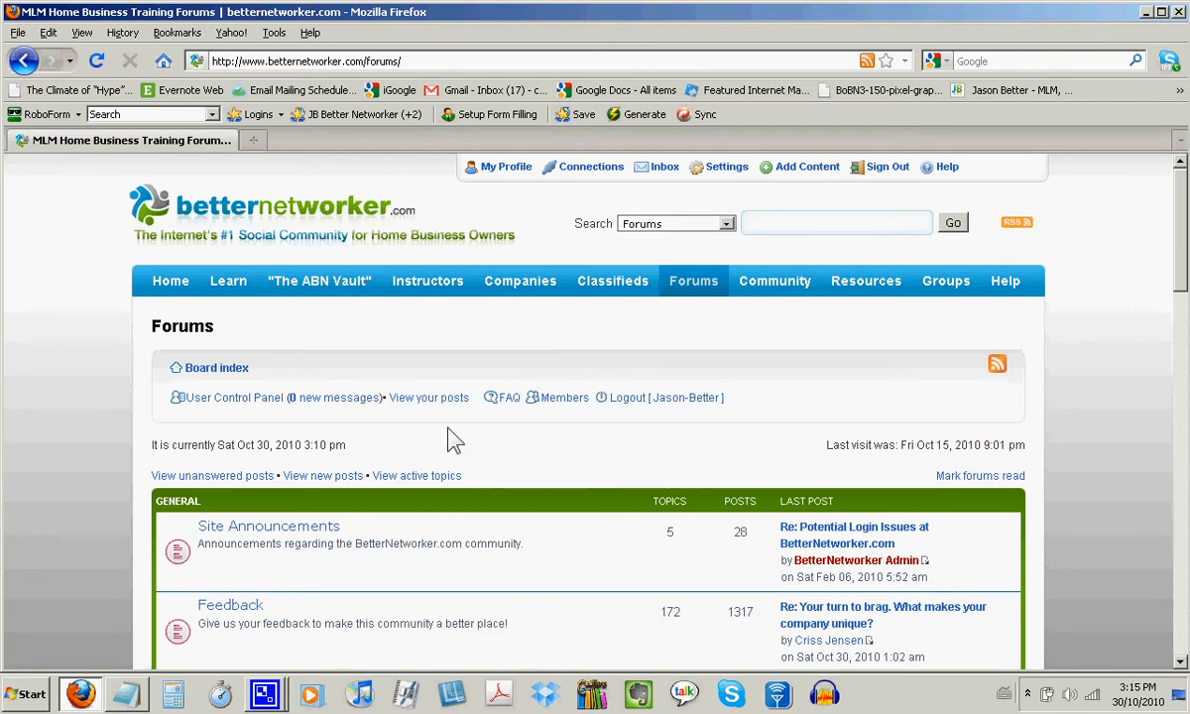
pyautogui.moveTo(254, 436)
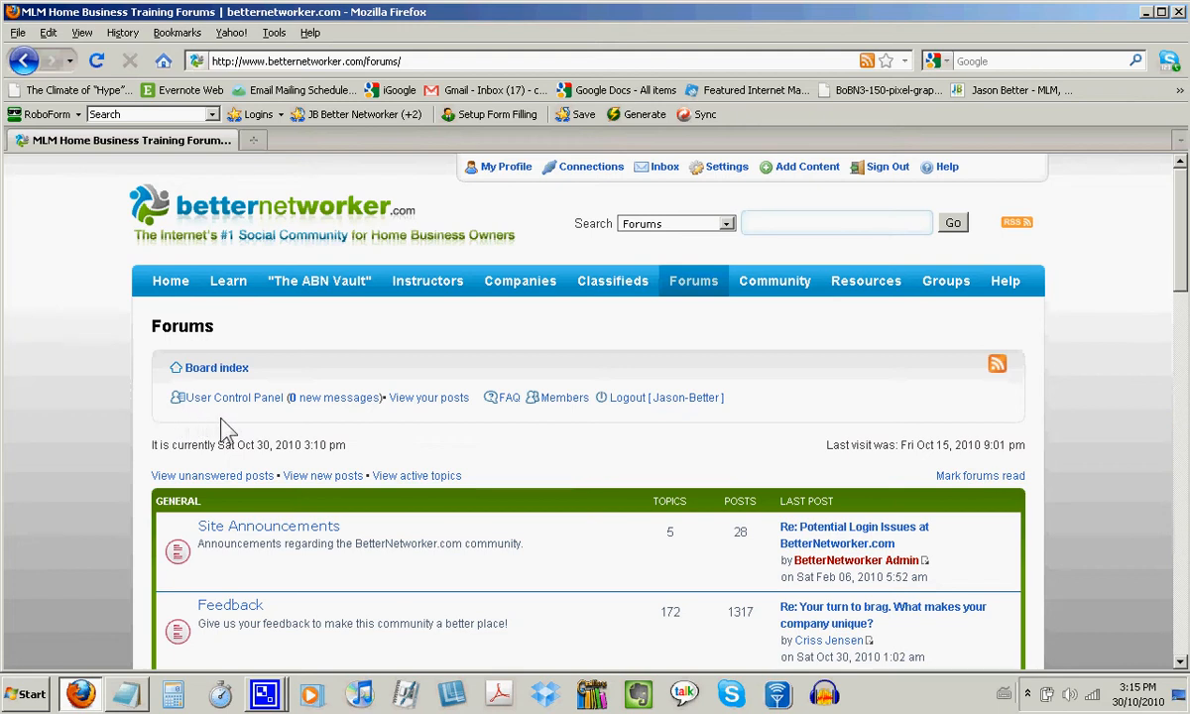
pyautogui.moveTo(234, 407)
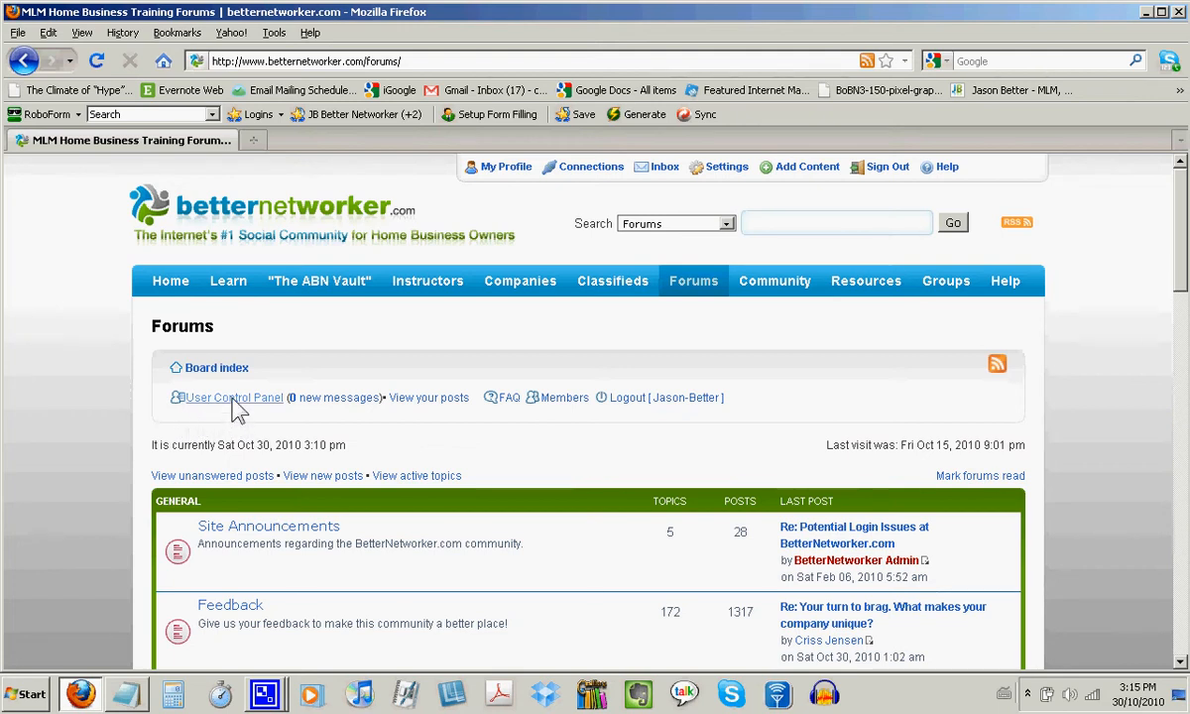
pyautogui.moveTo(234, 396)
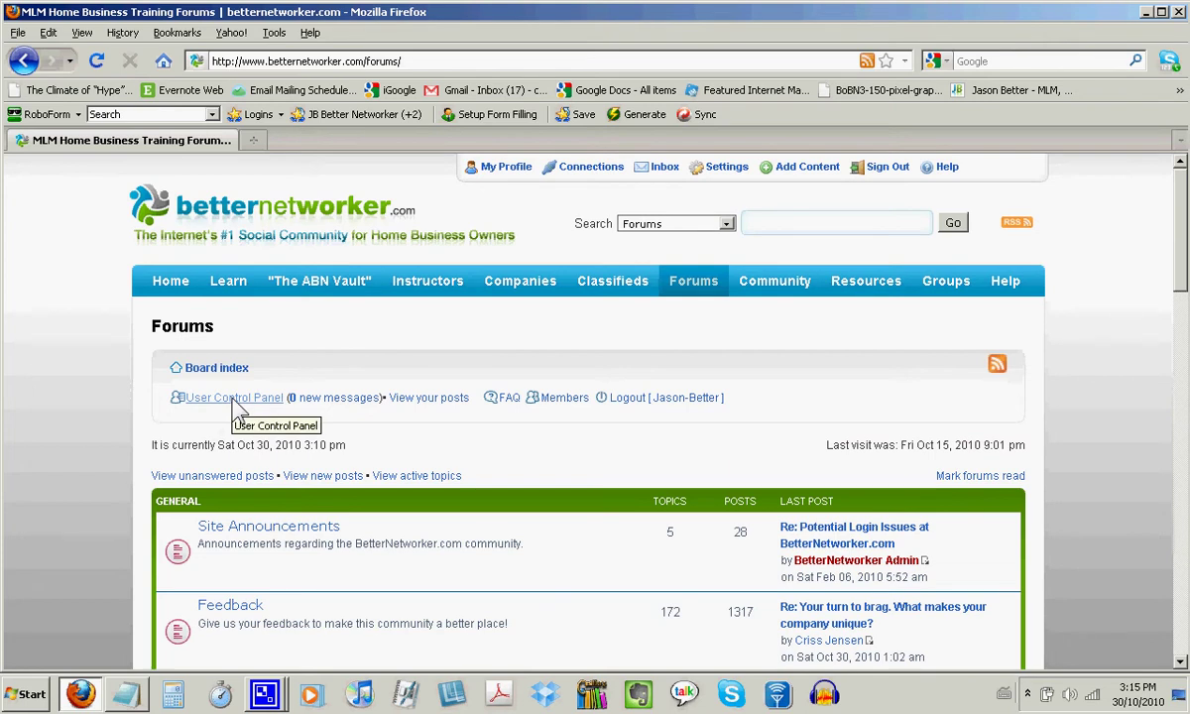
pyautogui.click(234, 397)
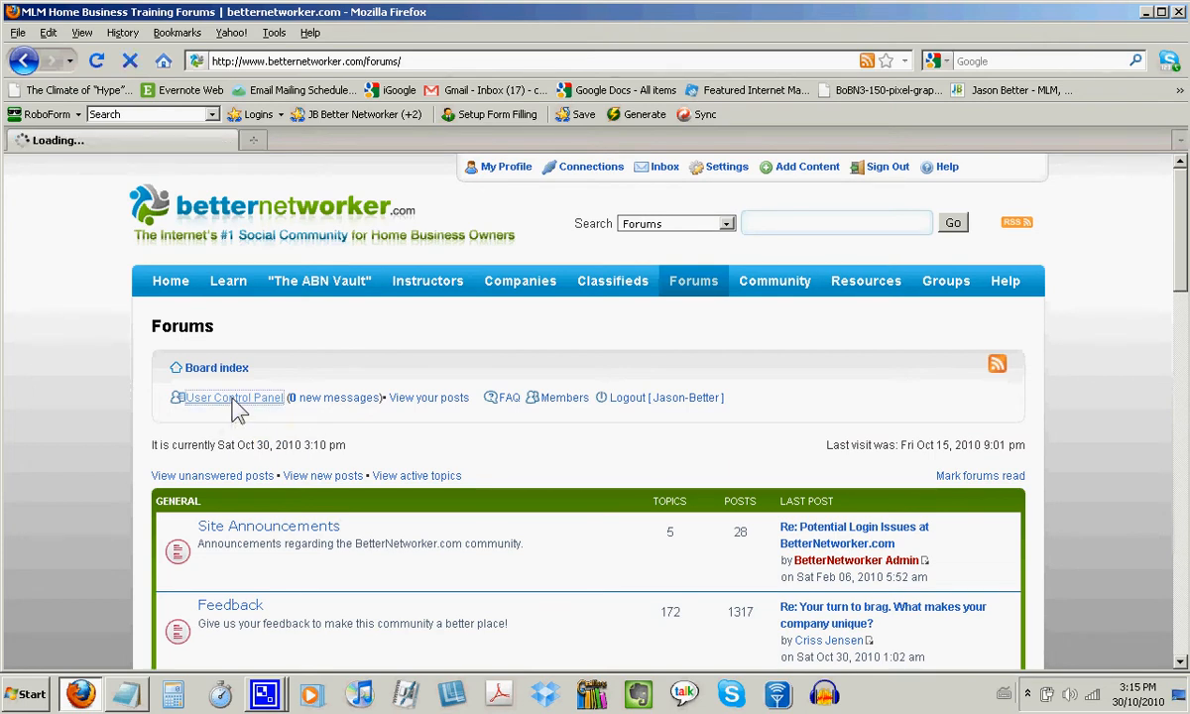
# - Go to the Profile section of the User Control Panel to reach the signature settings
pyautogui.click(234, 396)
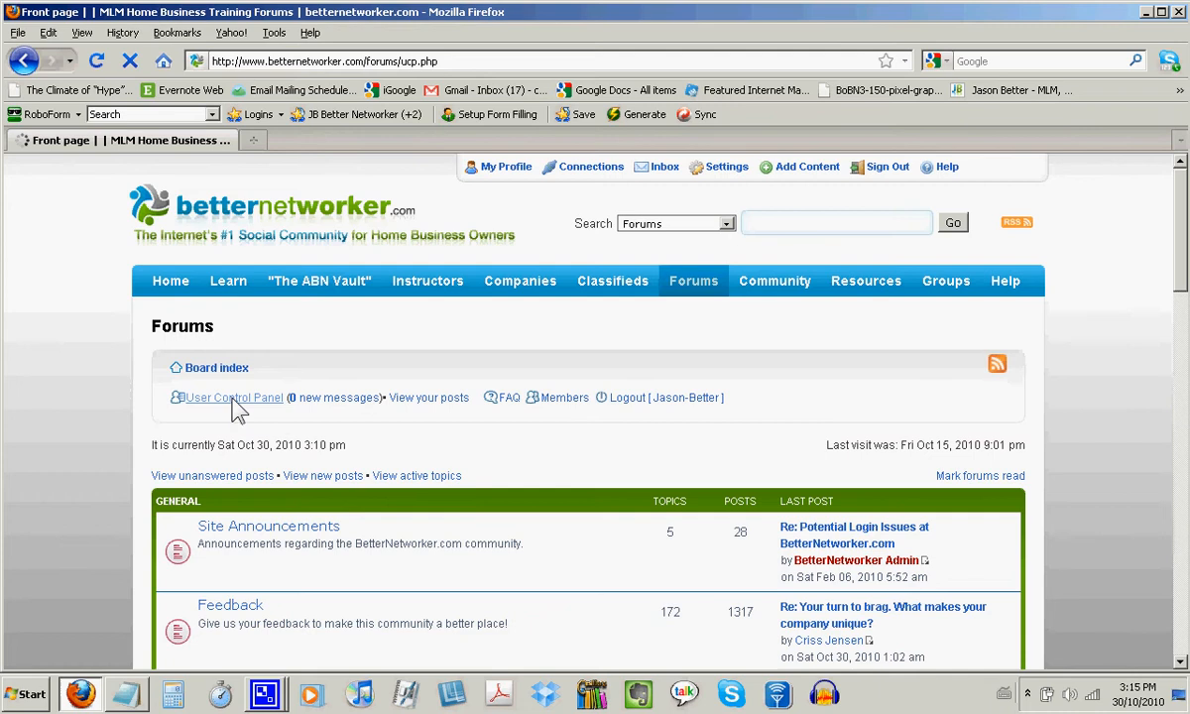
pyautogui.click(235, 396)
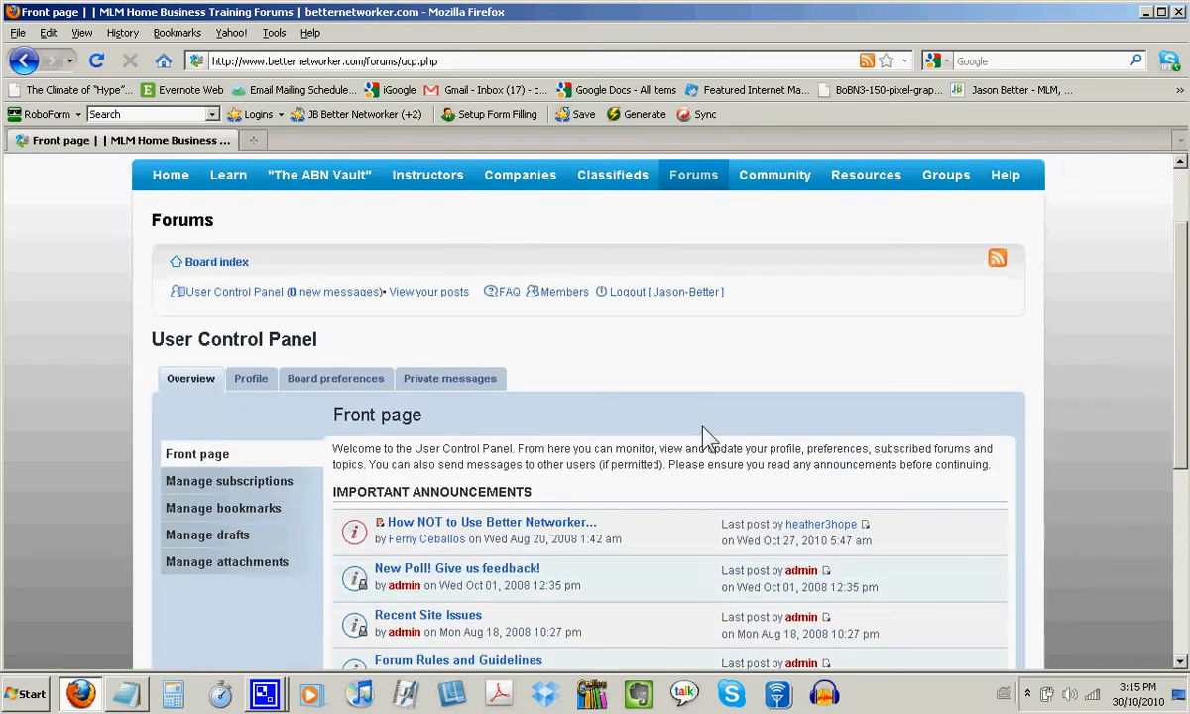
pyautogui.moveTo(298, 347)
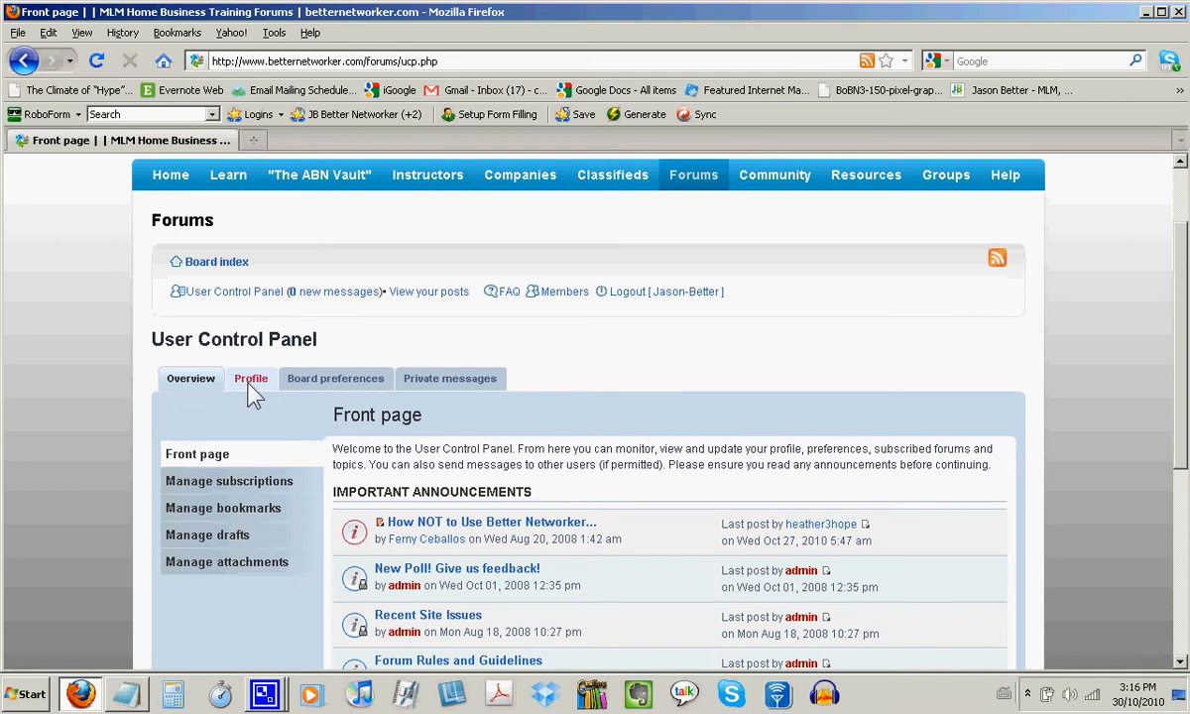
pyautogui.click(250, 377)
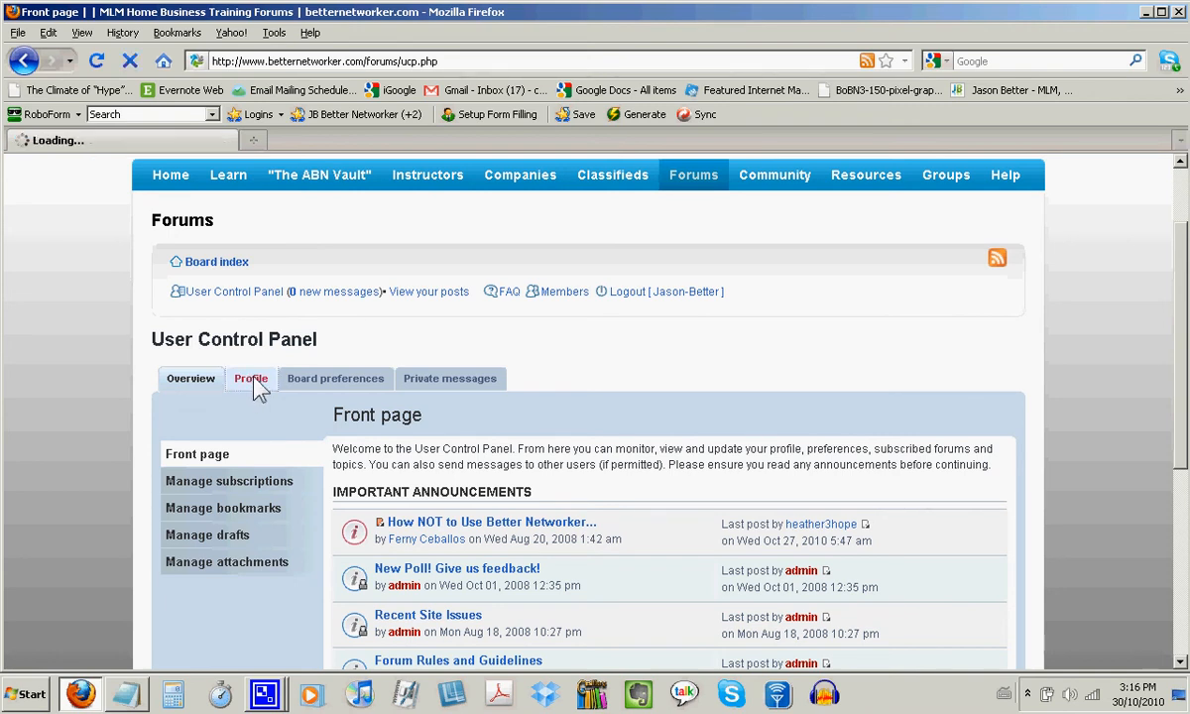
# - Bring the empty signature text box into view on the Edit signature page
pyautogui.click(250, 377)
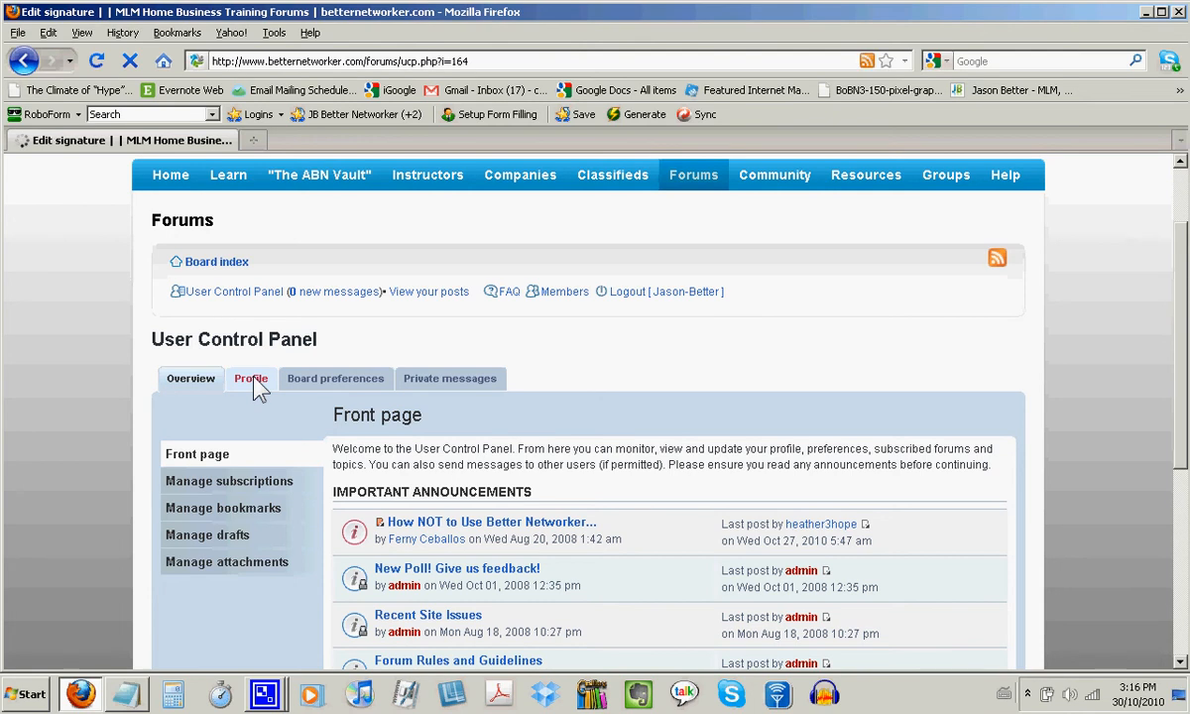
pyautogui.click(250, 377)
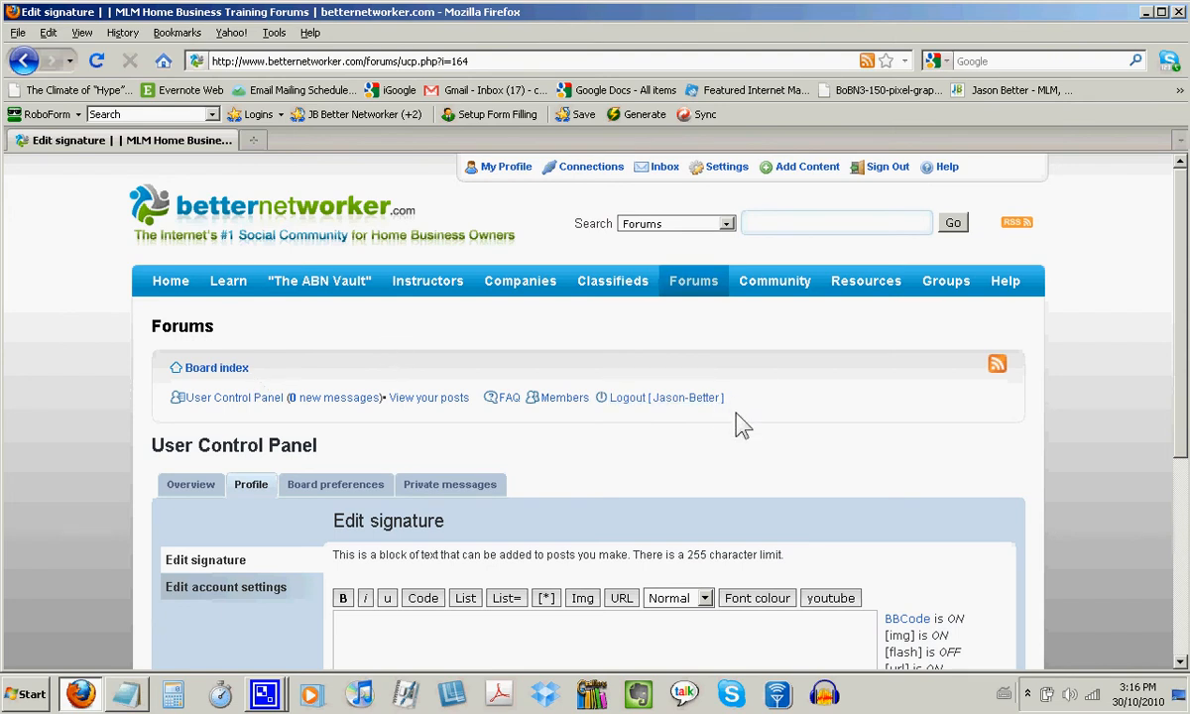
pyautogui.scroll(-3)
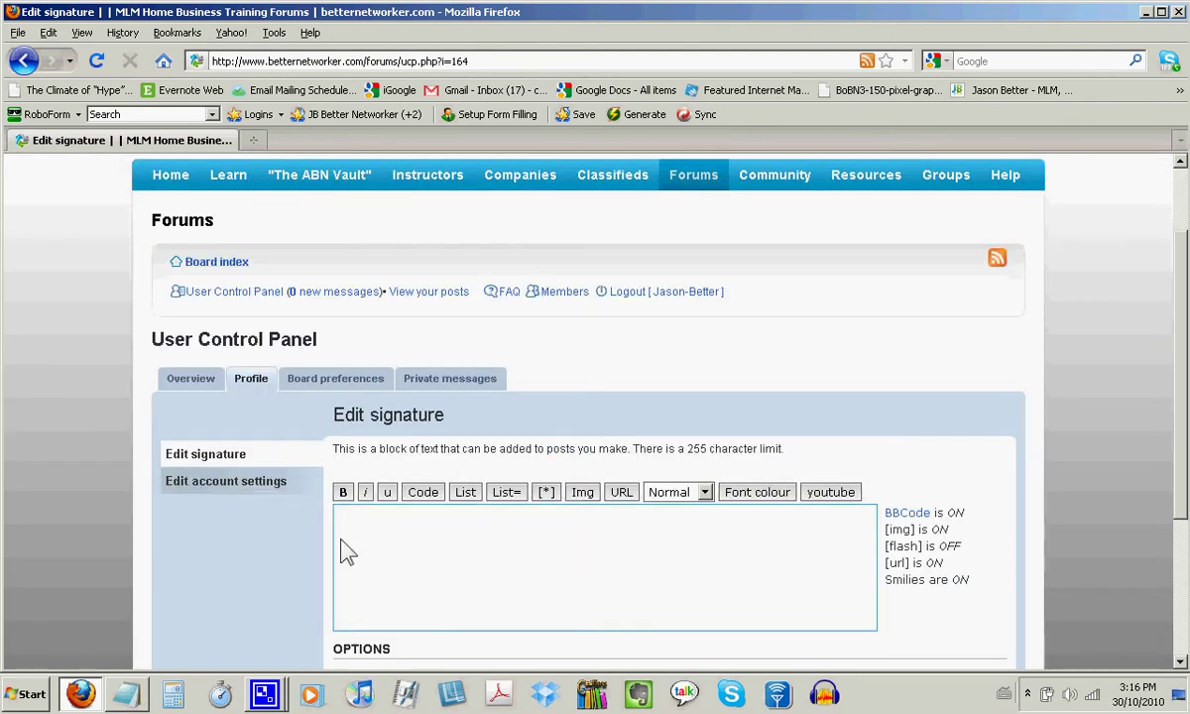
pyautogui.moveTo(375, 552)
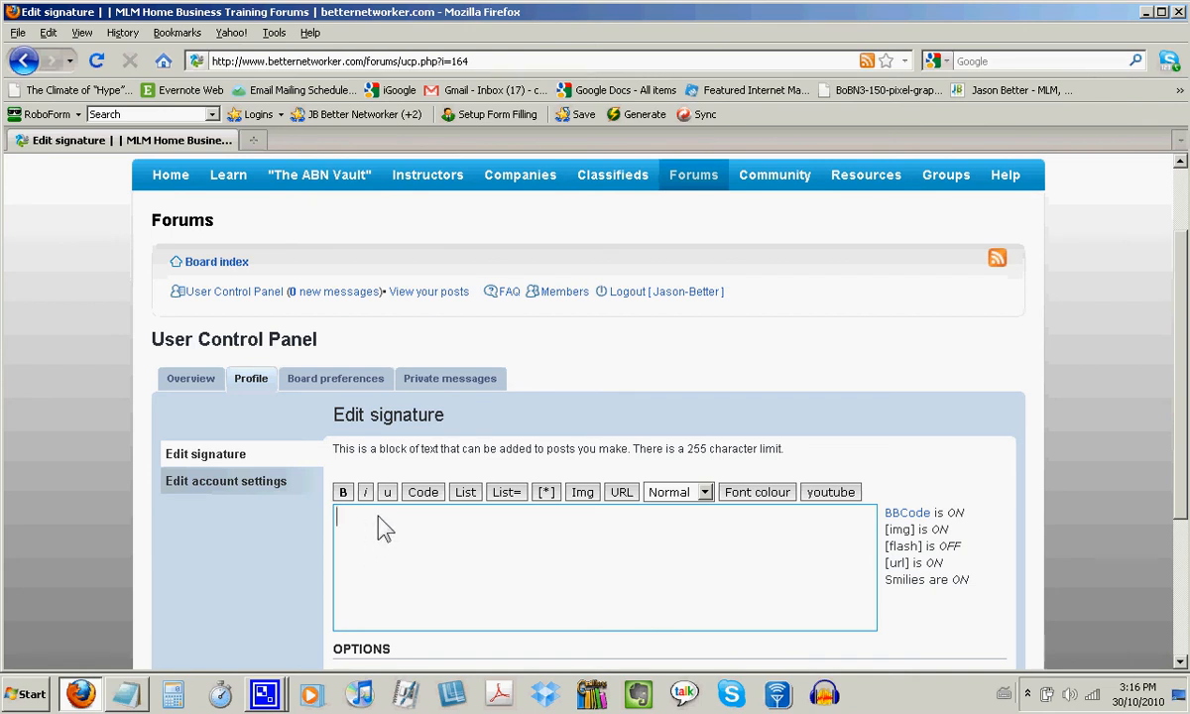
pyautogui.write('Visit my website by clicking here: http://www.jasonbetter.com/')
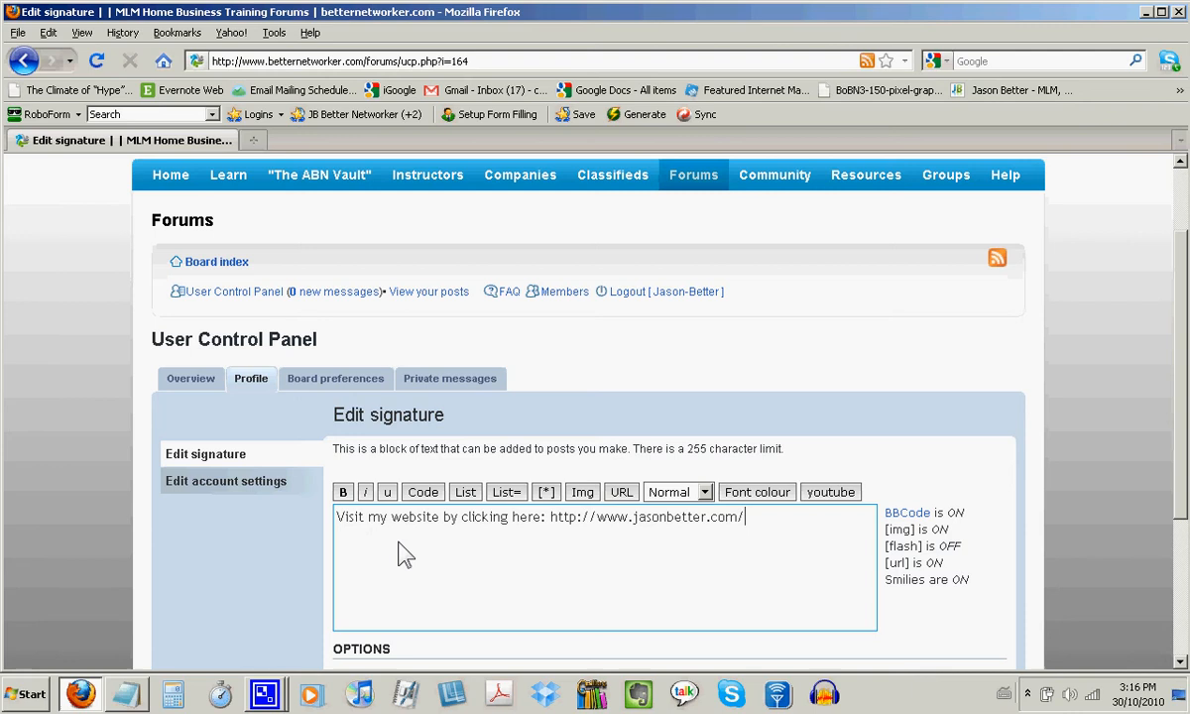
pyautogui.moveTo(335, 557)
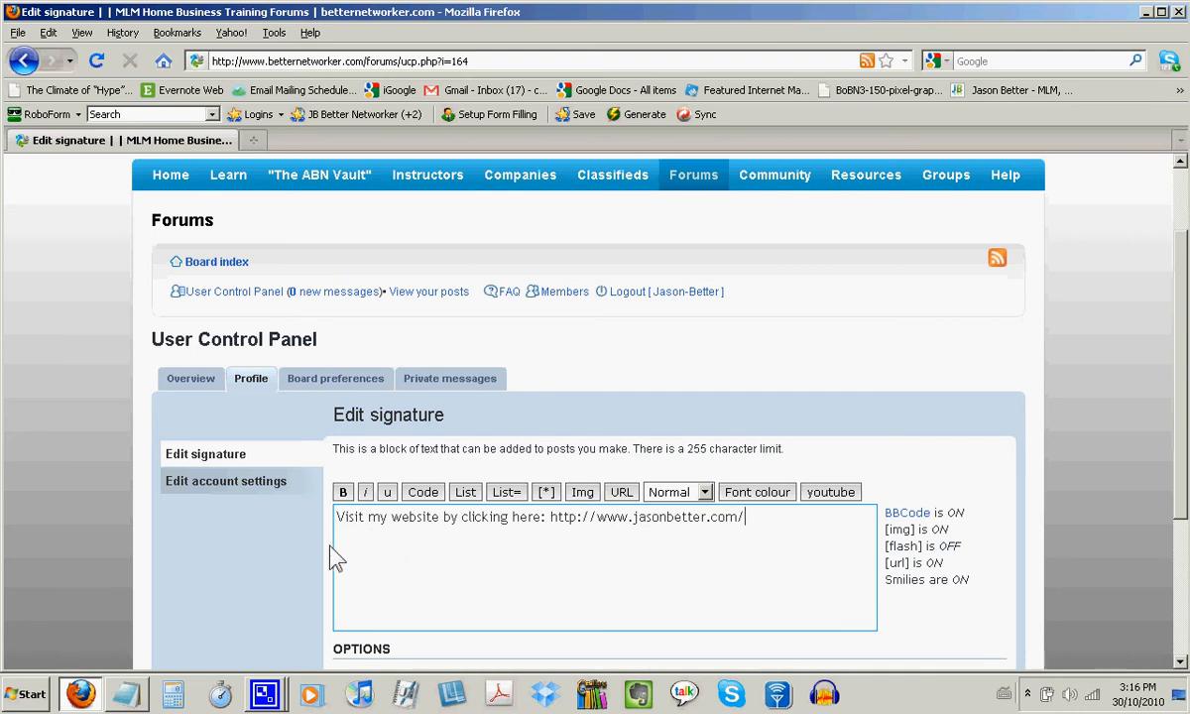
pyautogui.moveTo(565, 543)
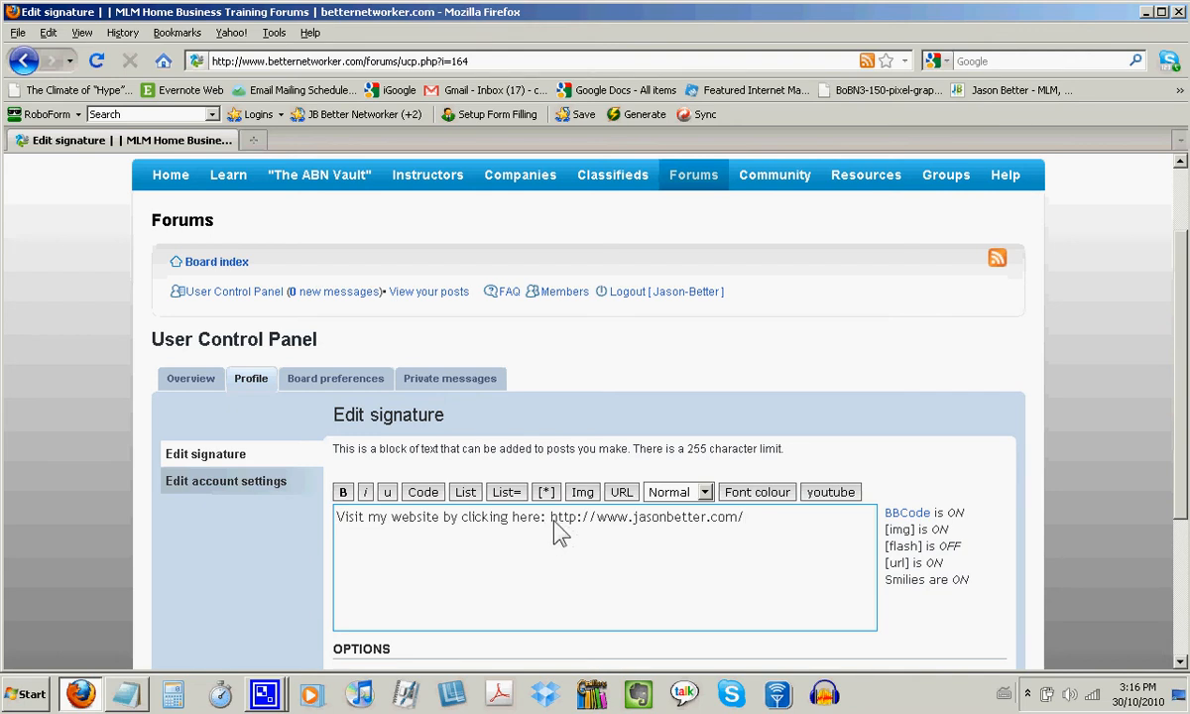
pyautogui.moveTo(772, 538)
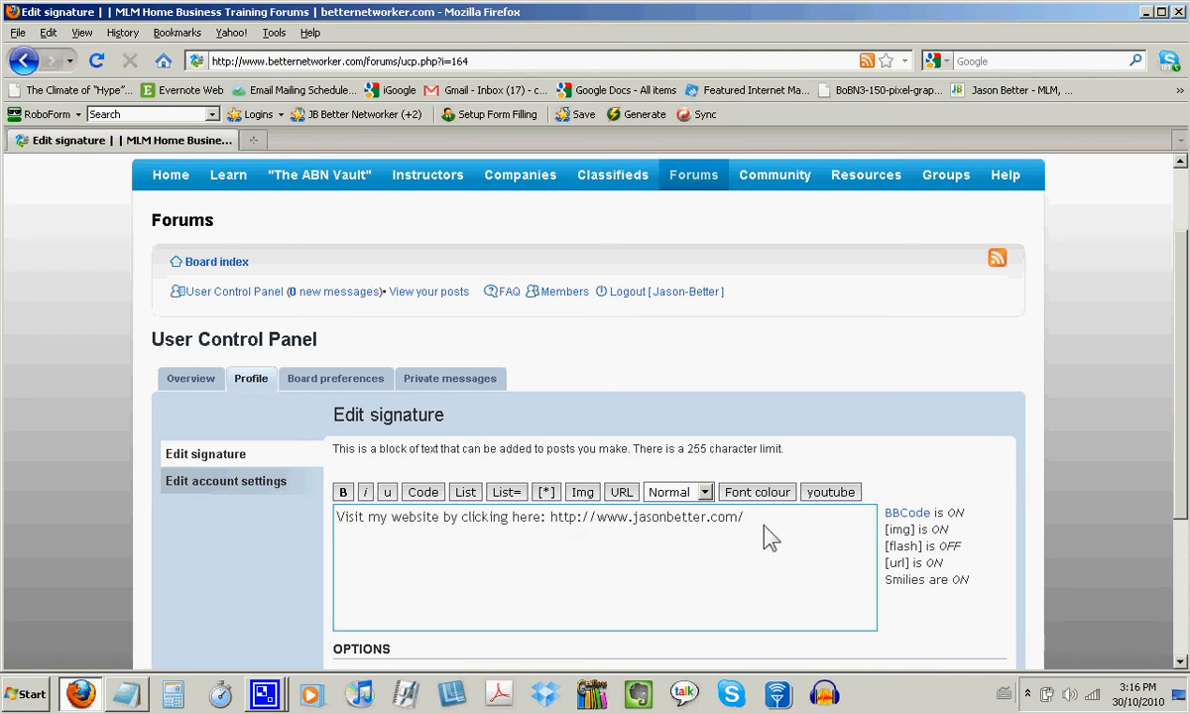
pyautogui.moveTo(514, 528)
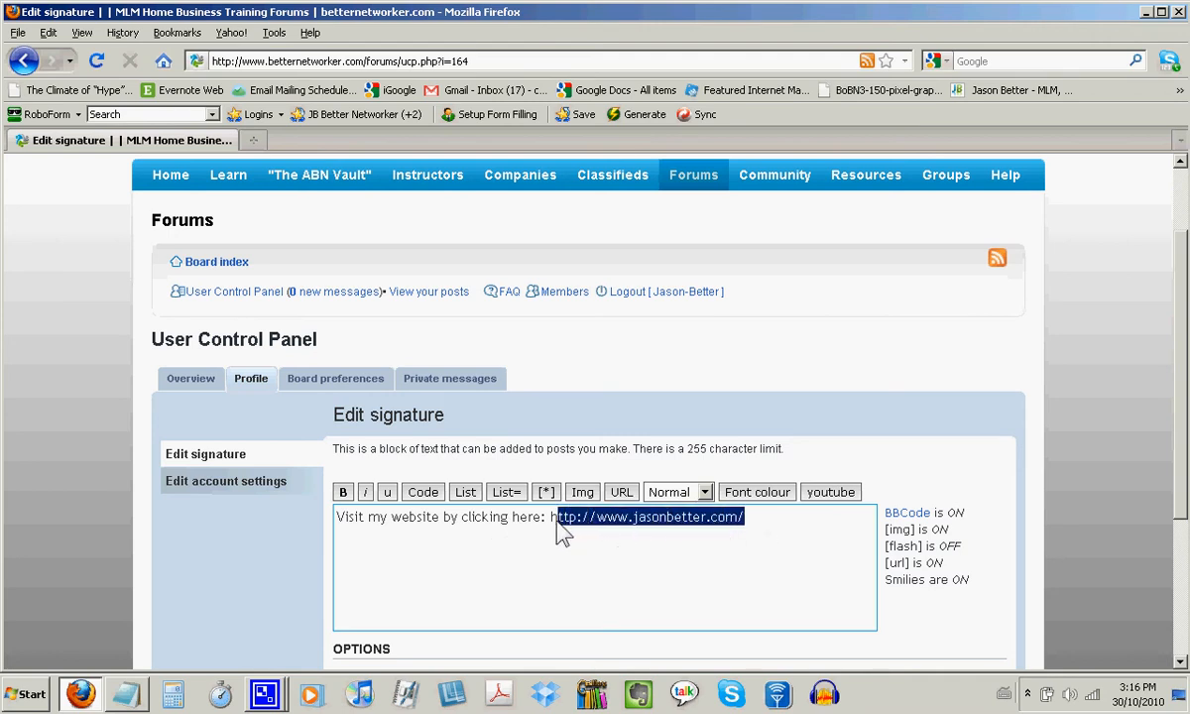
pyautogui.moveTo(623, 540)
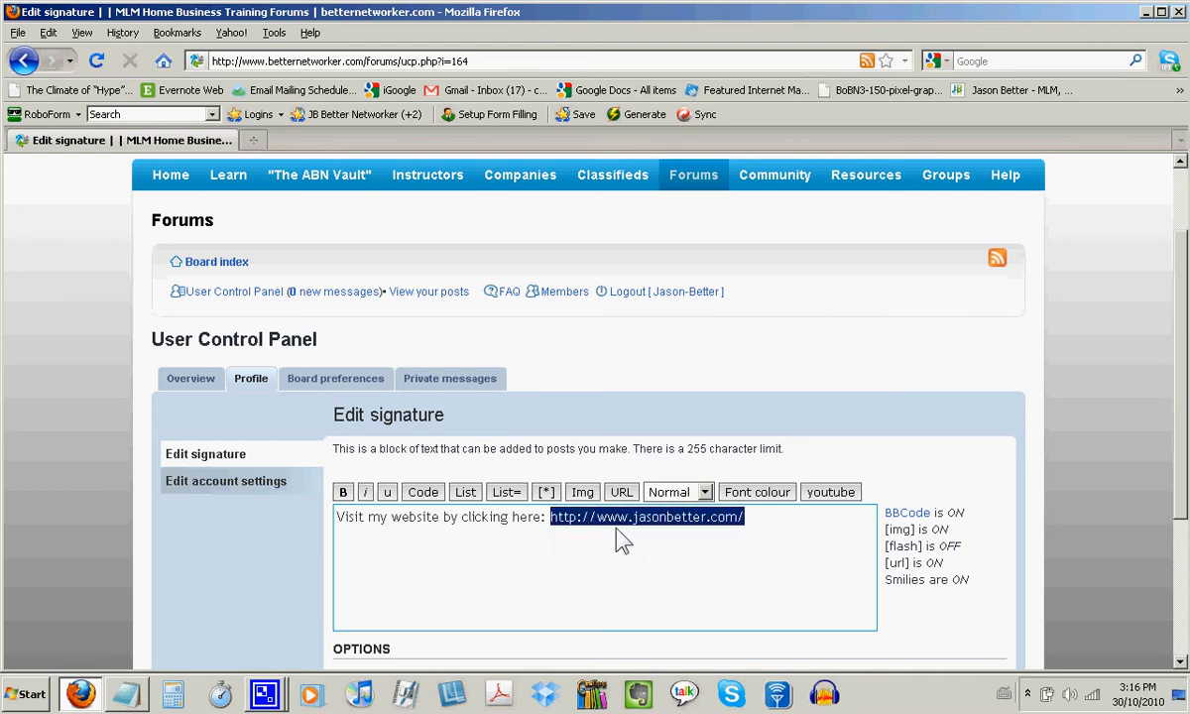
pyautogui.click(623, 492)
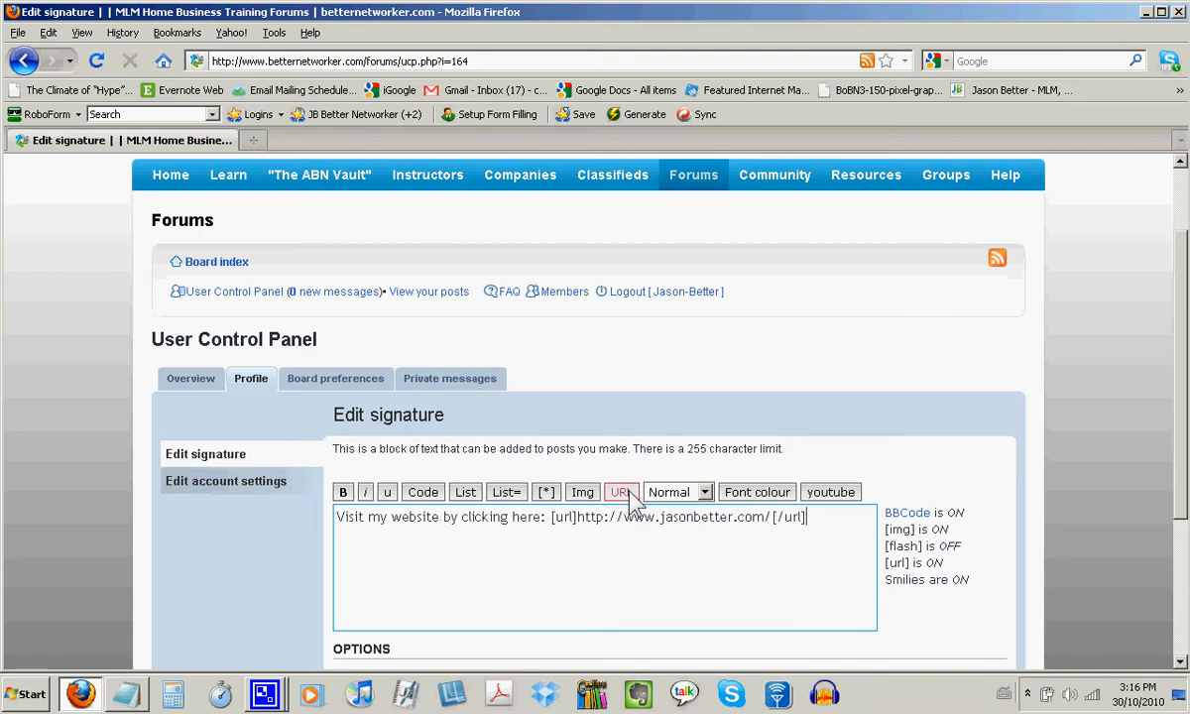
pyautogui.moveTo(738, 579)
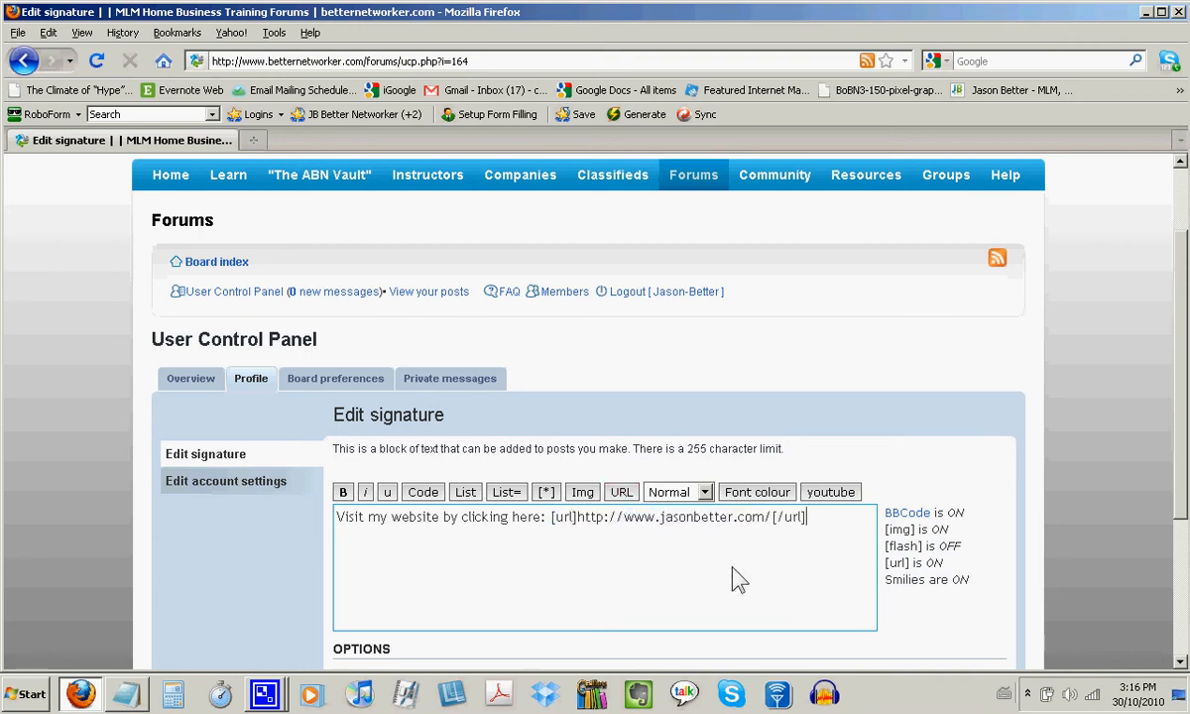
pyautogui.moveTo(413, 556)
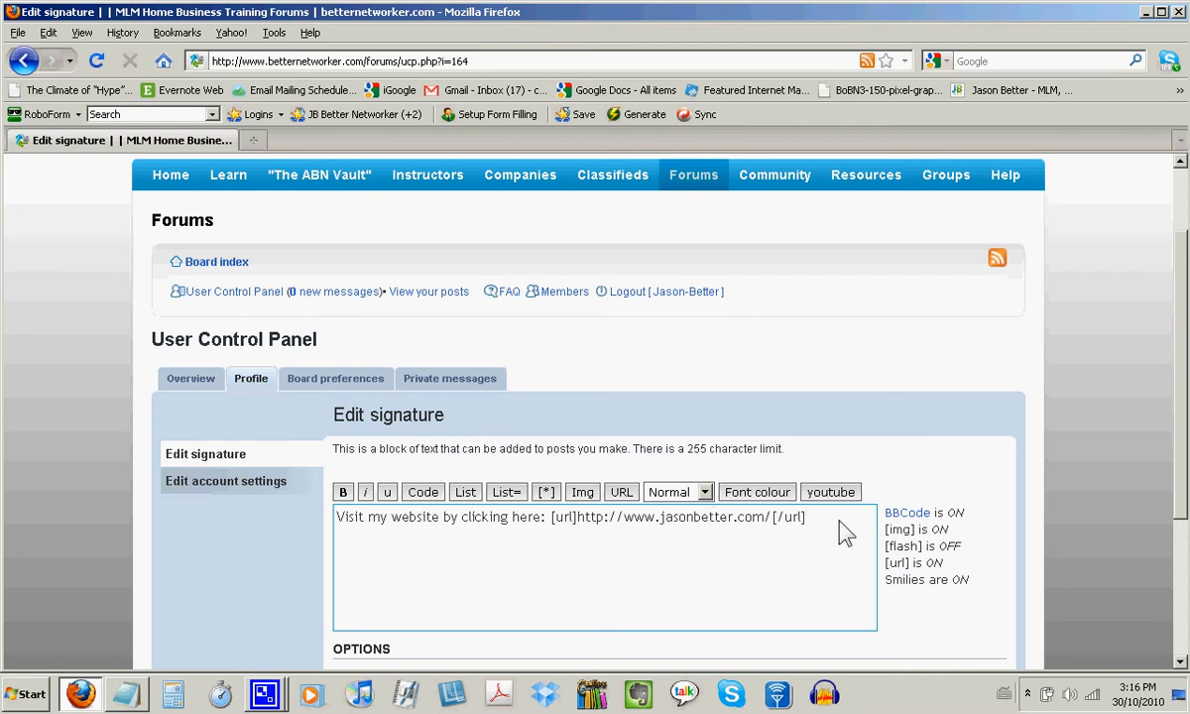
# - Make the whole signature Large (size 150) and bold the 'Visit my website by clicking here:' phrase
pyautogui.tripleClick(571, 516)
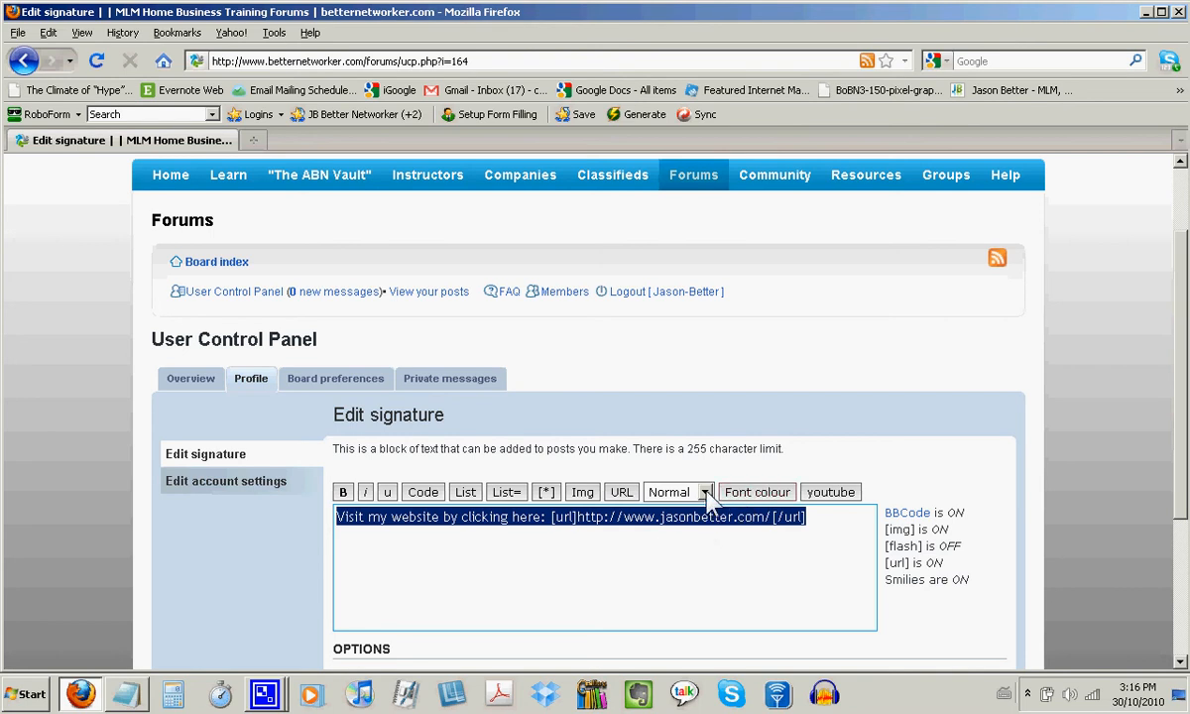
pyautogui.click(679, 492)
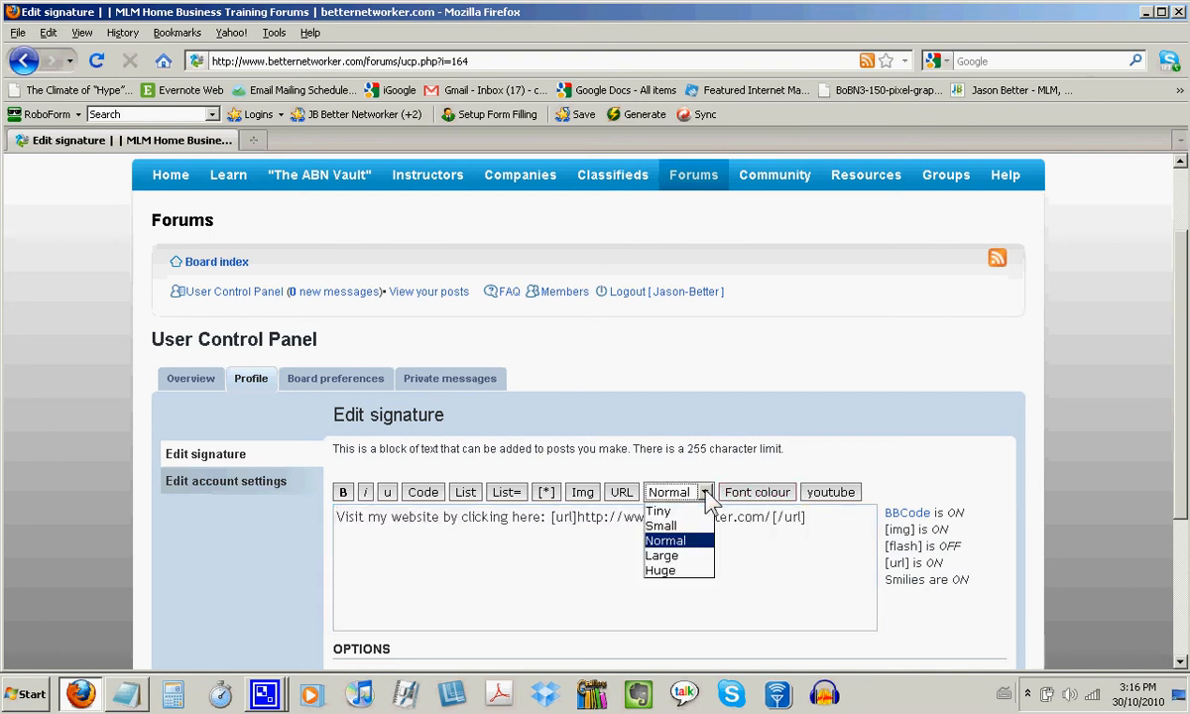
pyautogui.moveTo(698, 557)
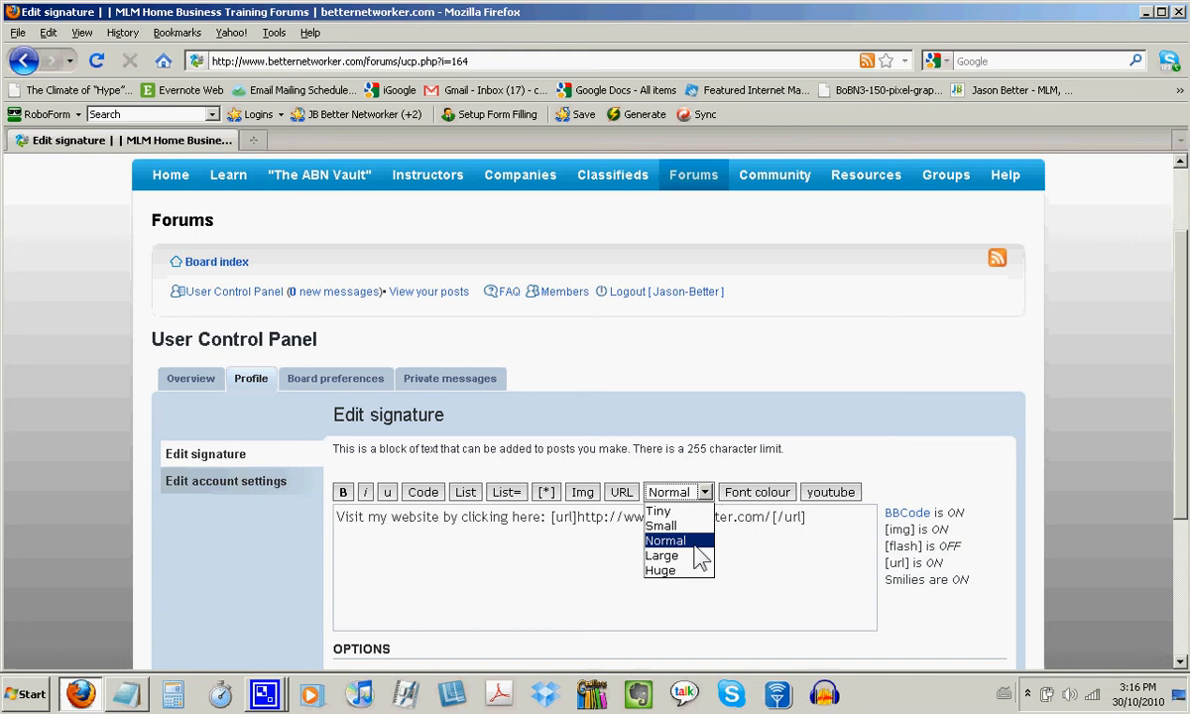
pyautogui.click(663, 556)
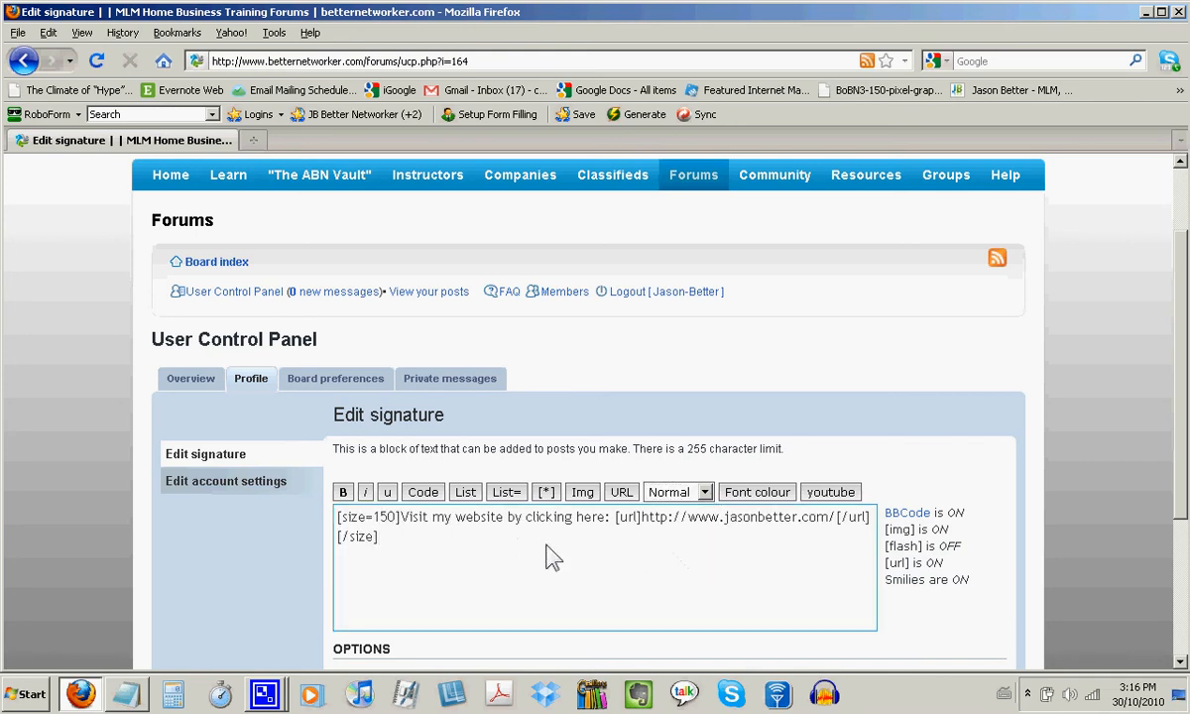
pyautogui.moveTo(405, 534)
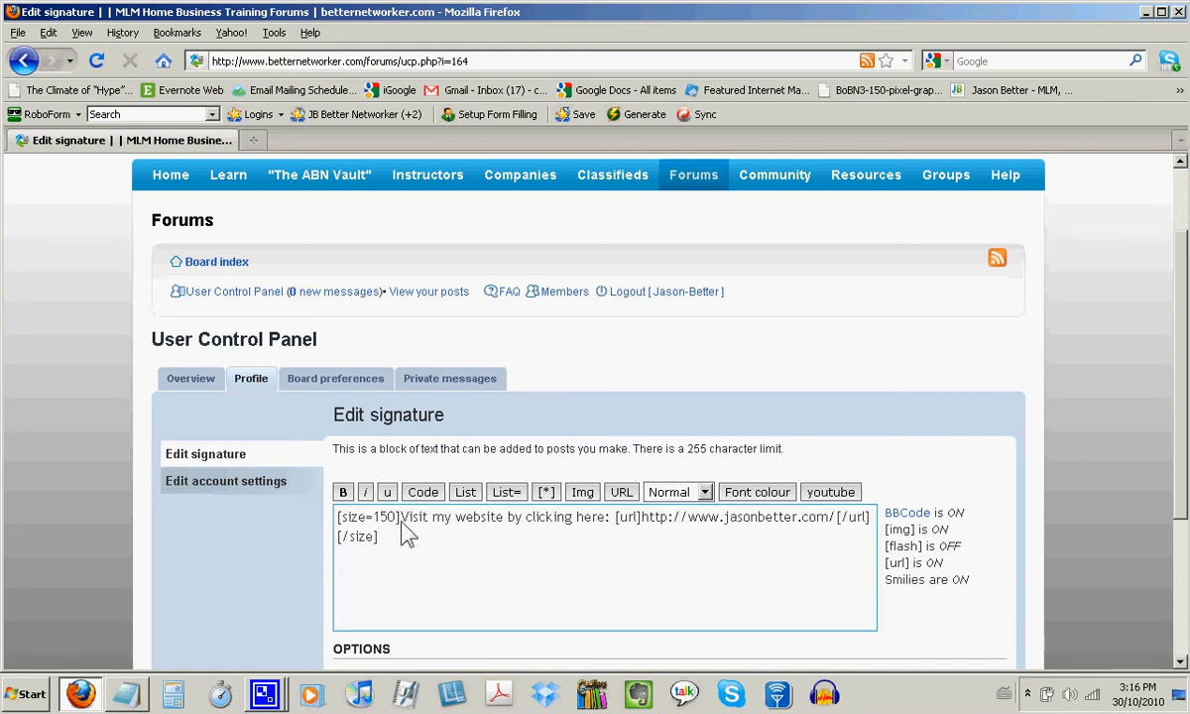
pyautogui.moveTo(401, 516); pyautogui.dragTo(611, 515)
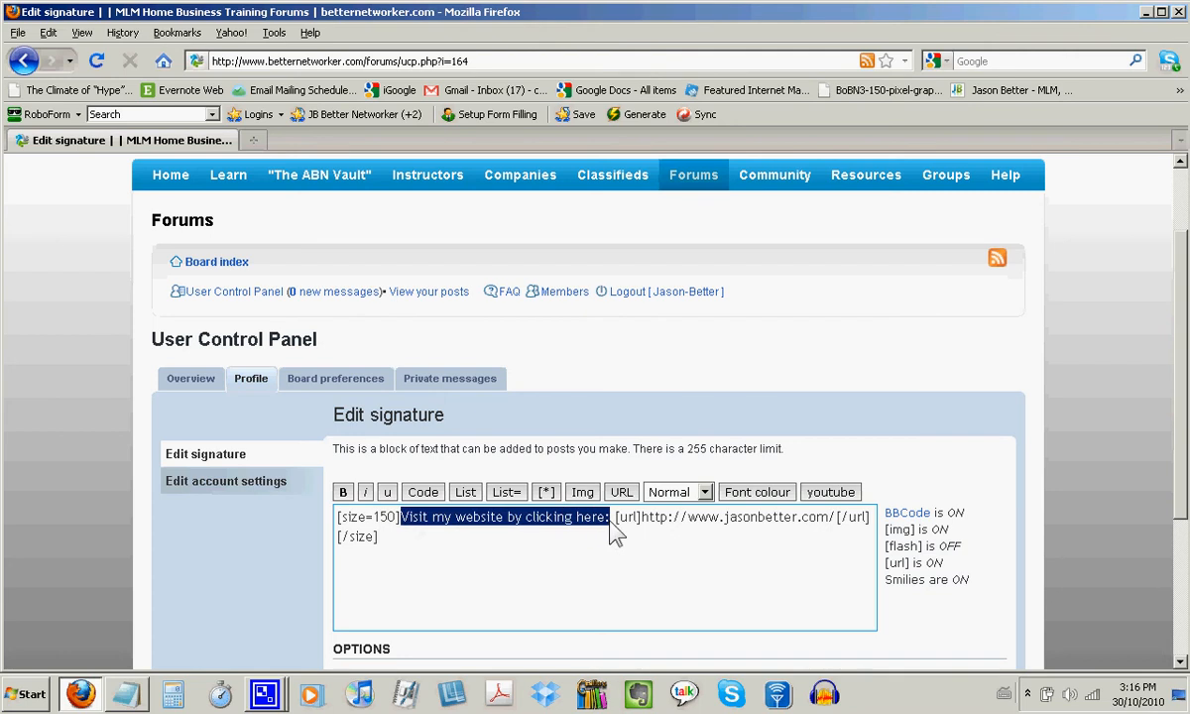
pyautogui.click(343, 492)
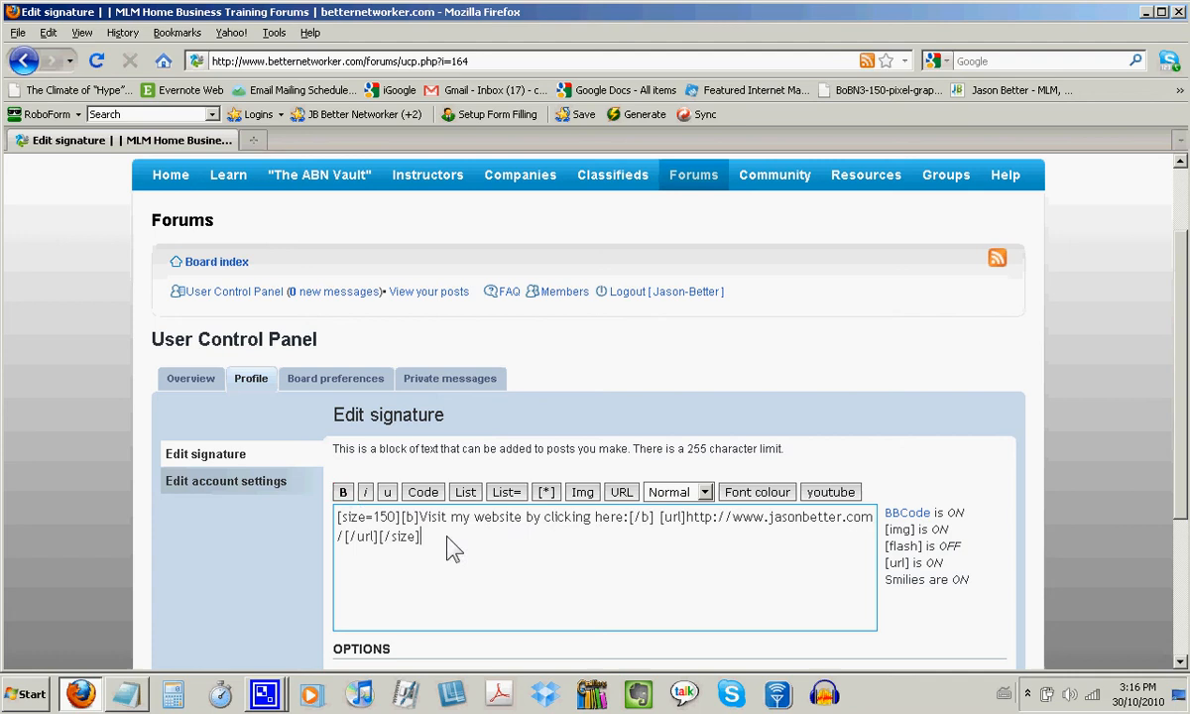
pyautogui.scroll(-3)
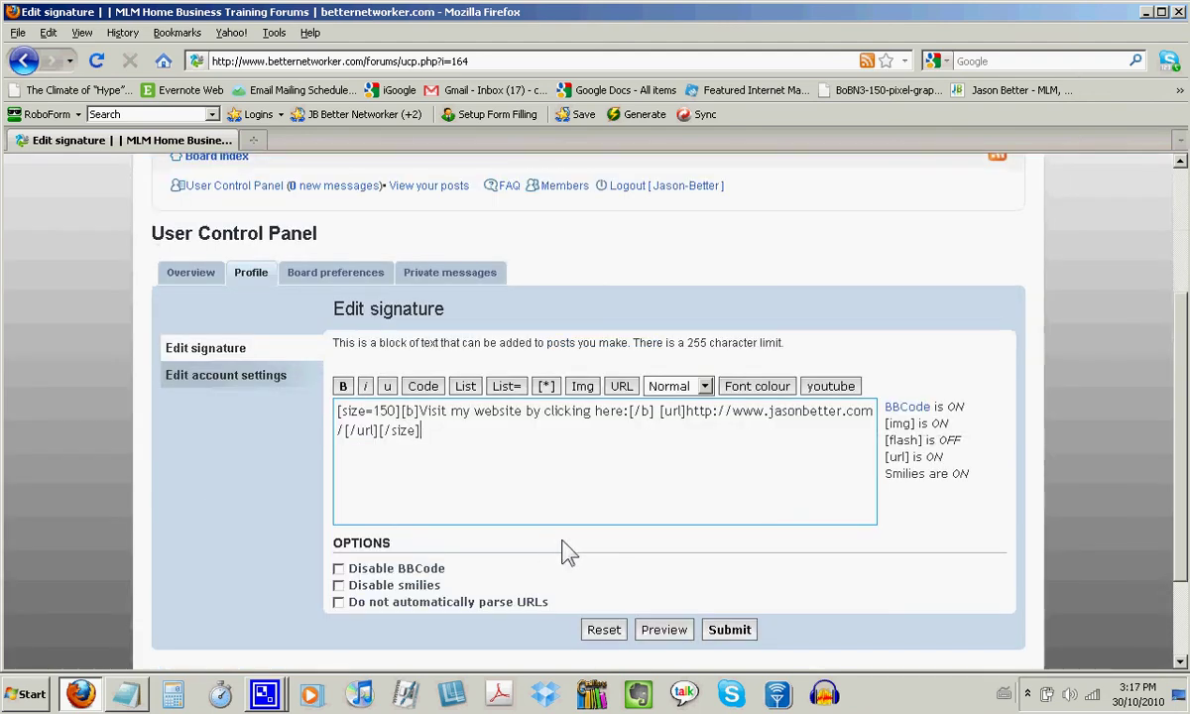
pyautogui.moveTo(663, 629)
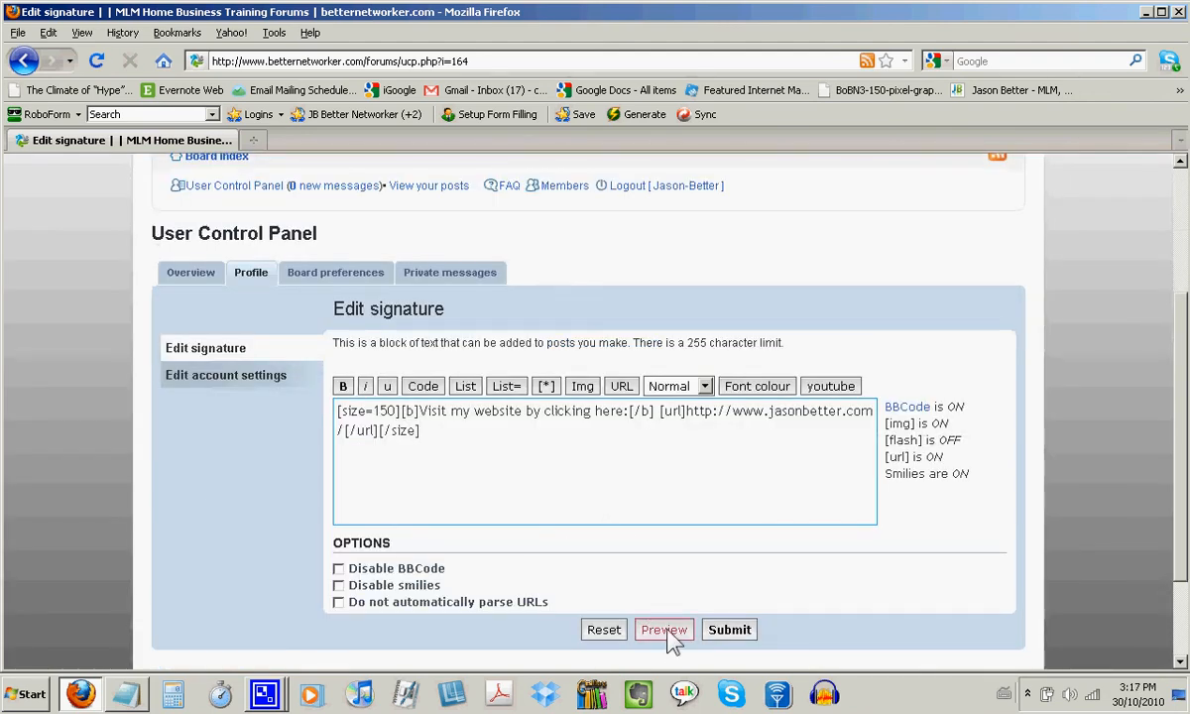
# - Preview the signature showing the large bold phrase followed by the linked web address
pyautogui.click(663, 631)
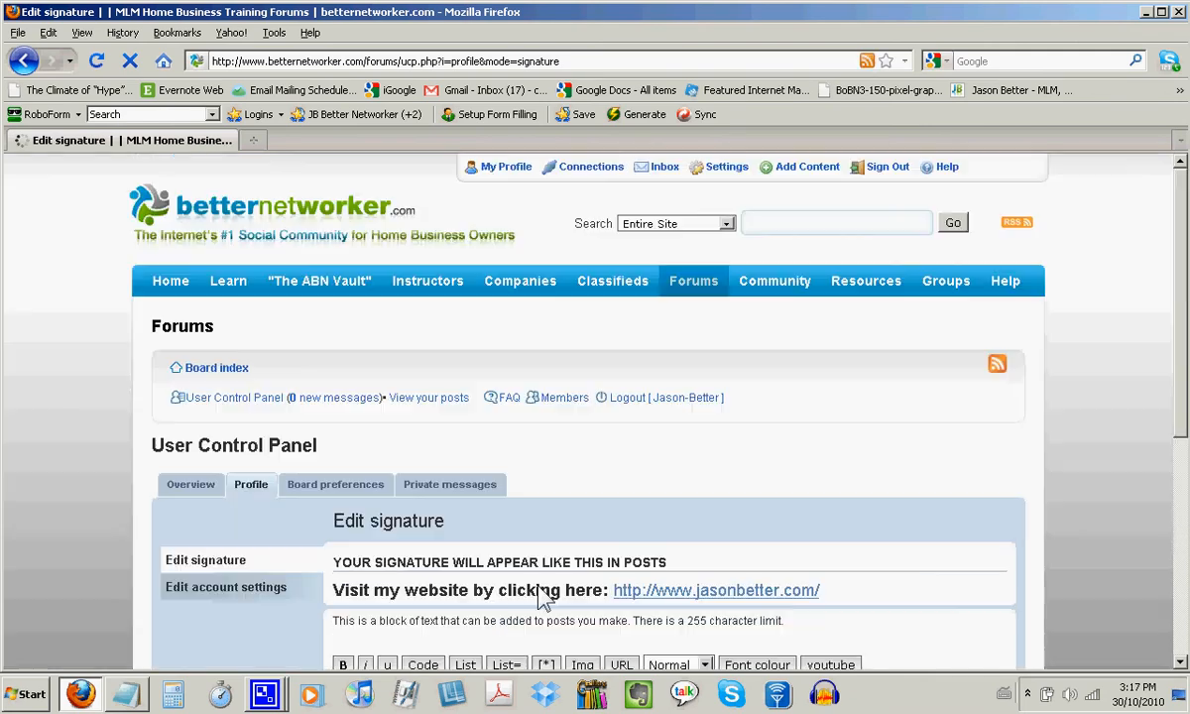
pyautogui.scroll(-3)
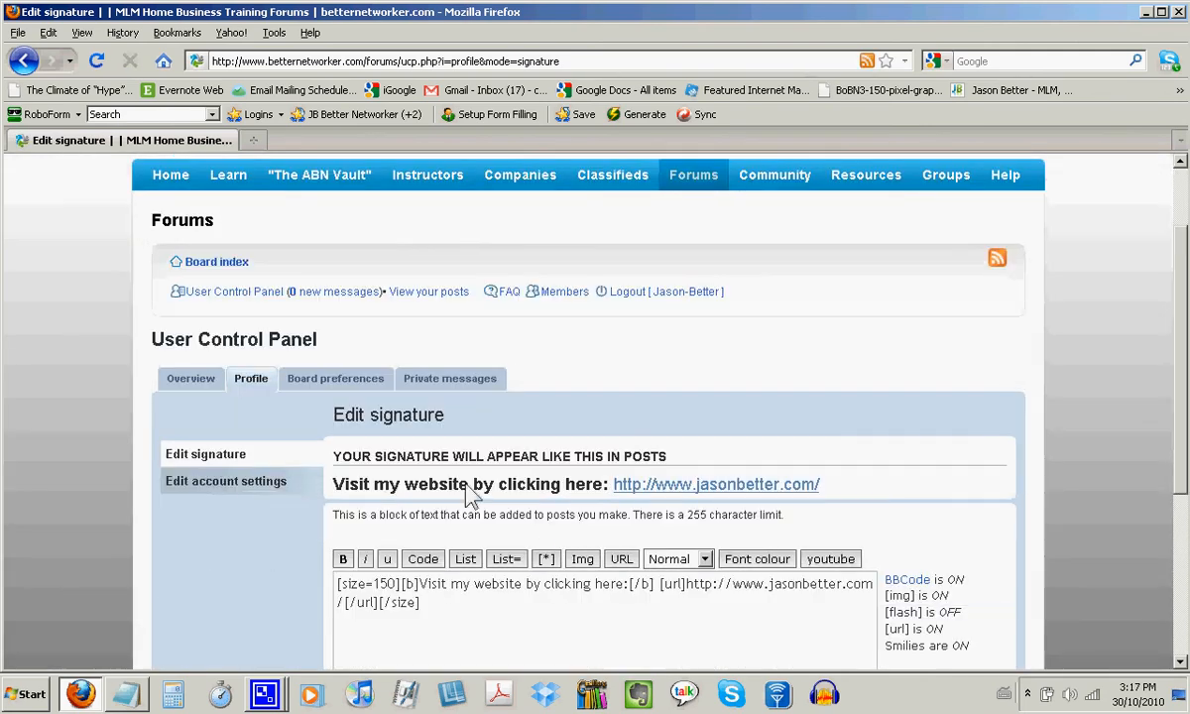
pyautogui.moveTo(1004, 411)
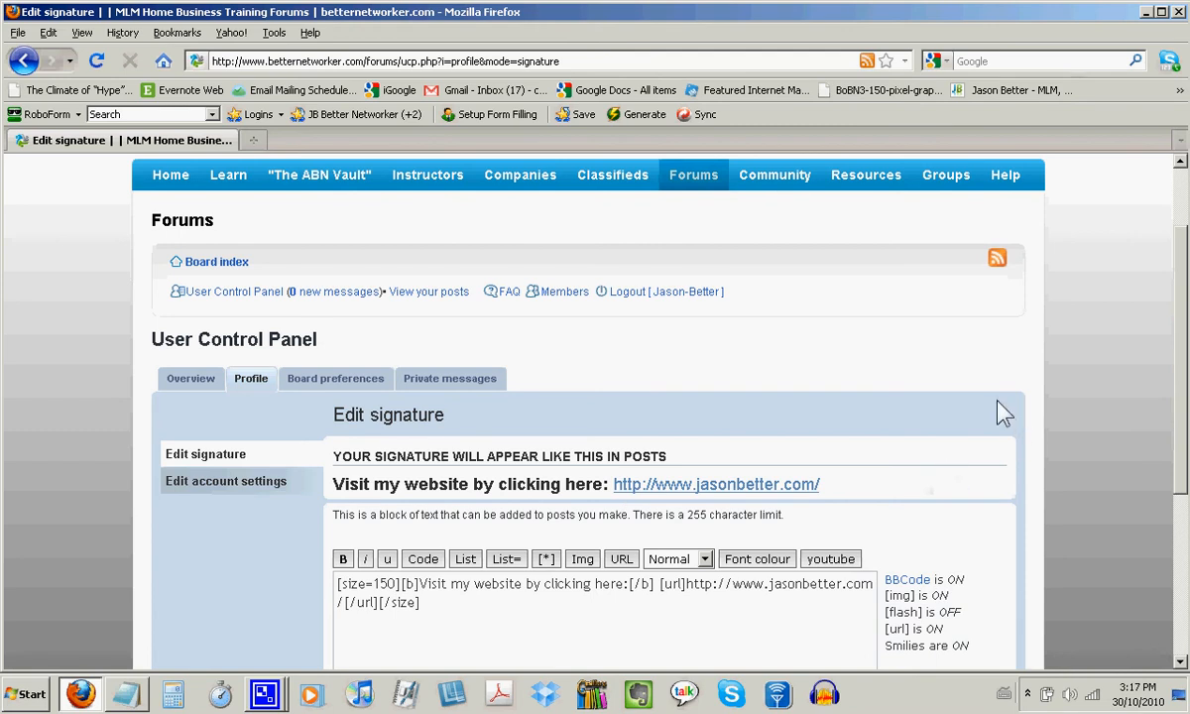
pyautogui.scroll(-3)
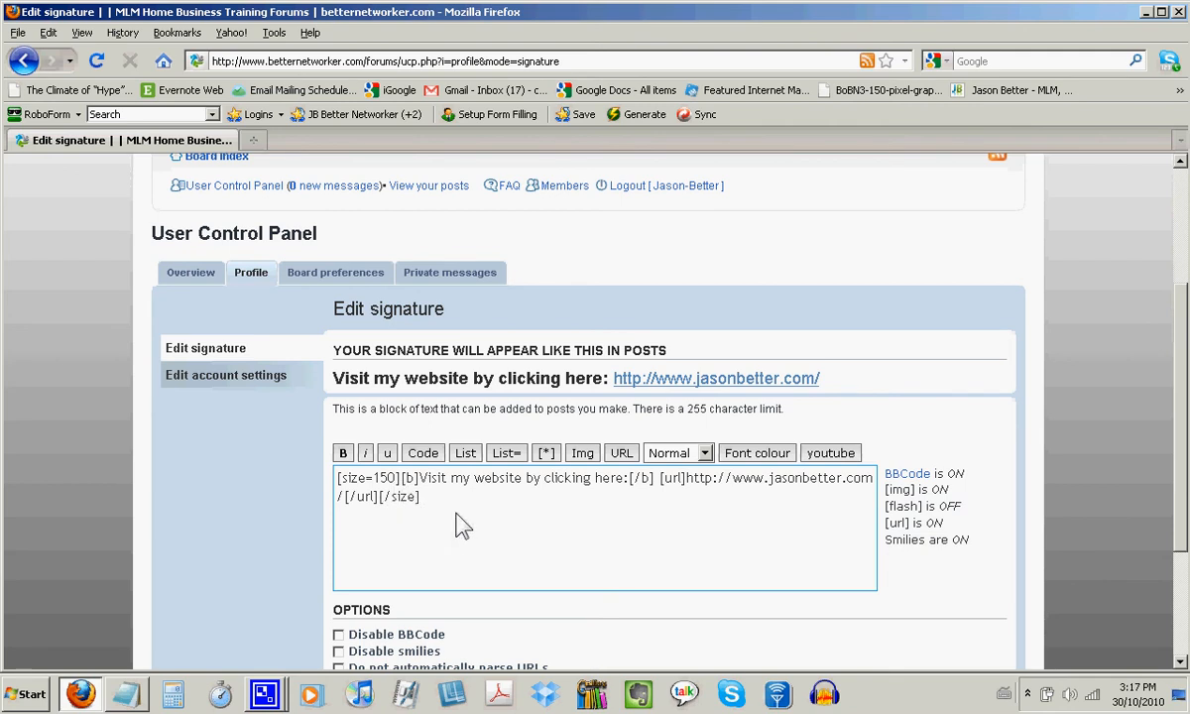
pyautogui.moveTo(516, 543)
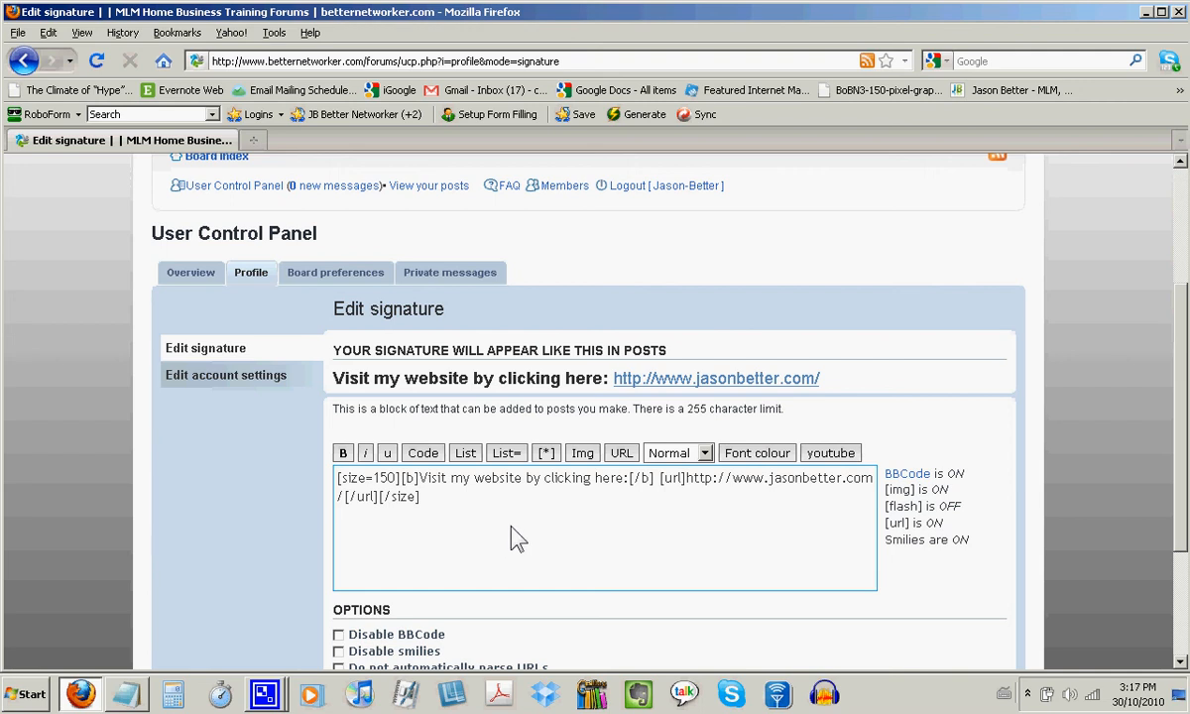
pyautogui.moveTo(508, 543)
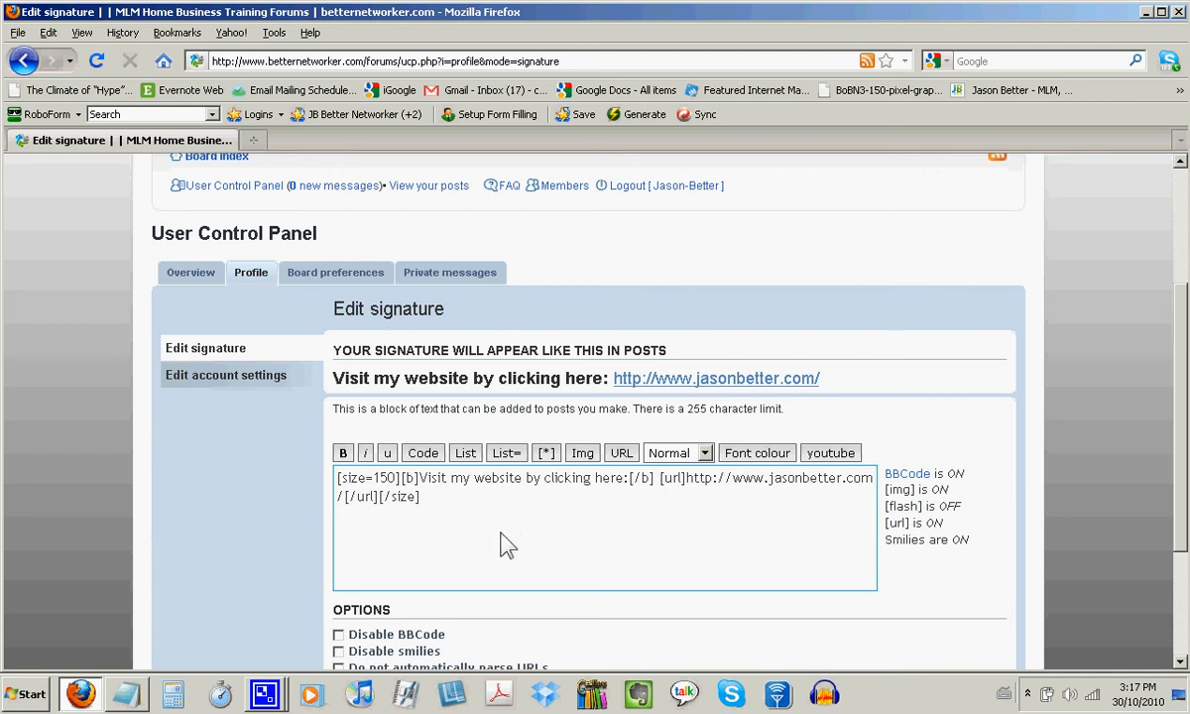
pyautogui.moveTo(516, 516)
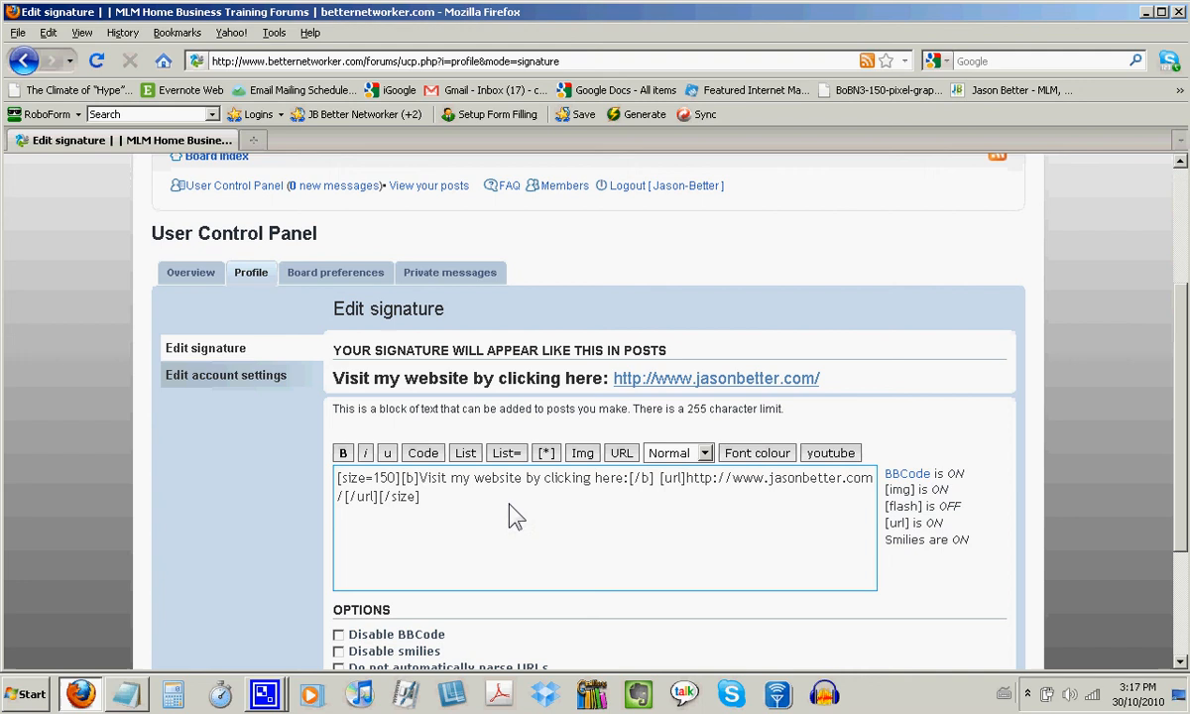